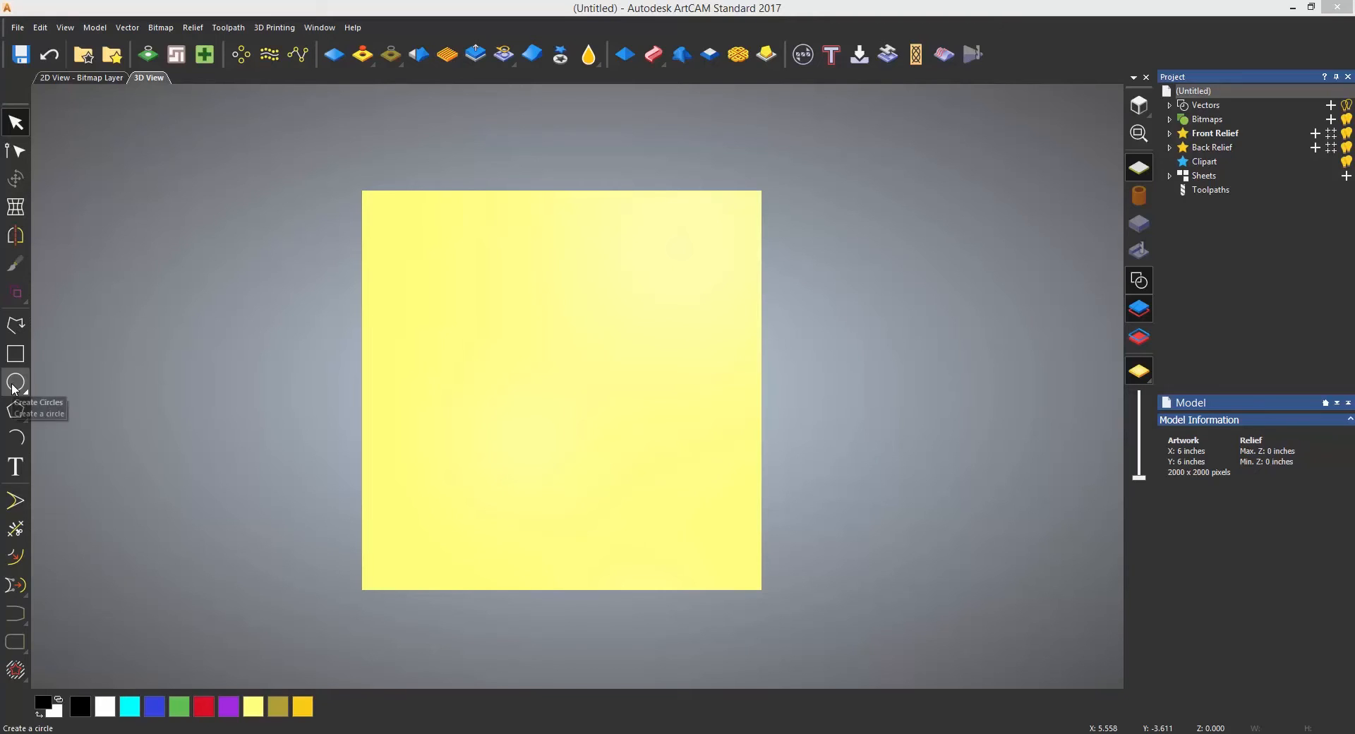
- Draw a circle of about 2.6-inch radius centred on the model and create it
left_click(16, 381)
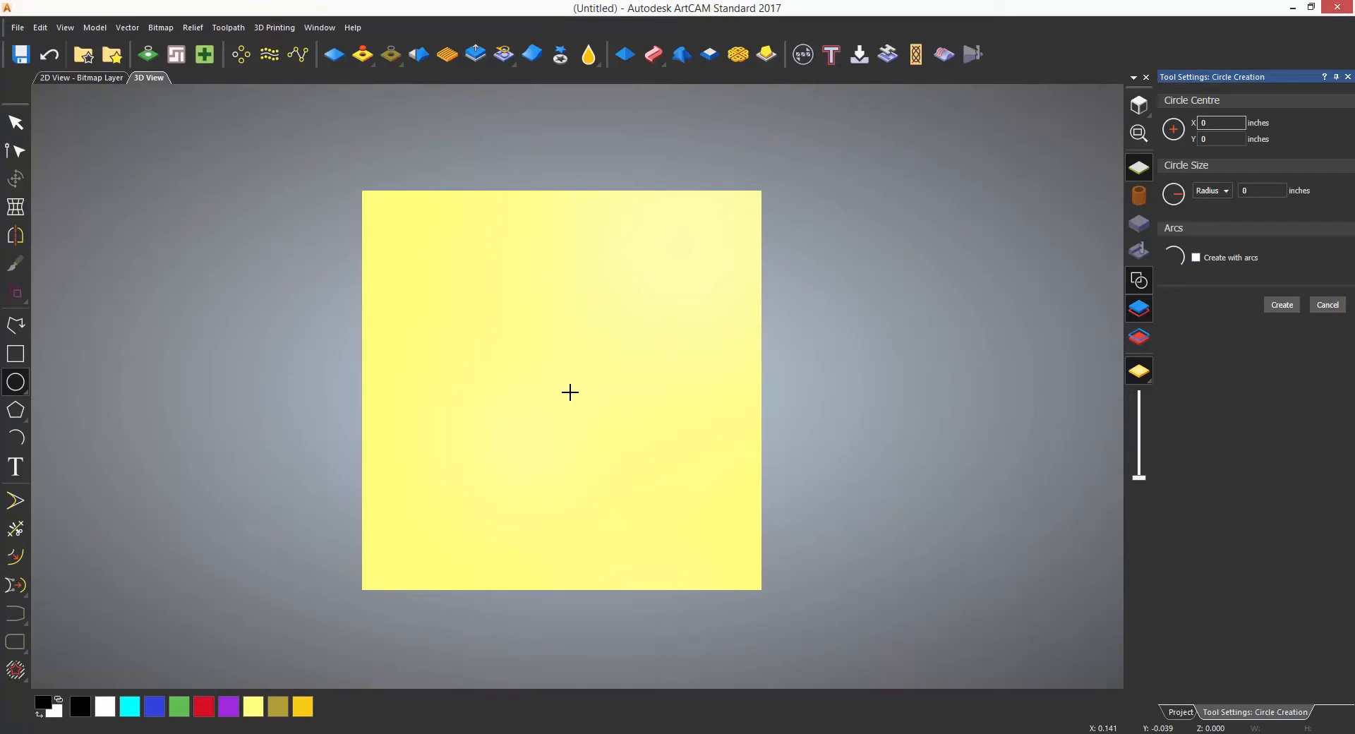
left_click_drag(561, 391, 703, 391)
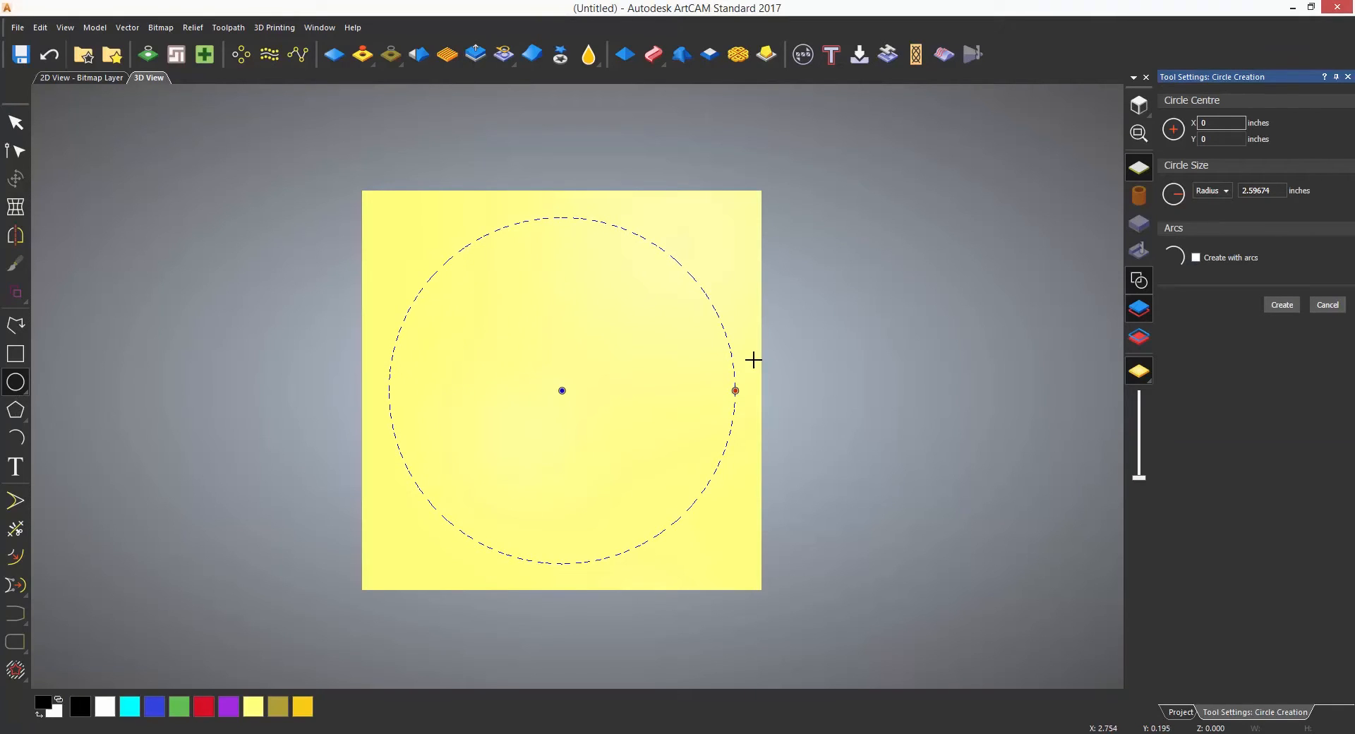
left_click(1280, 305)
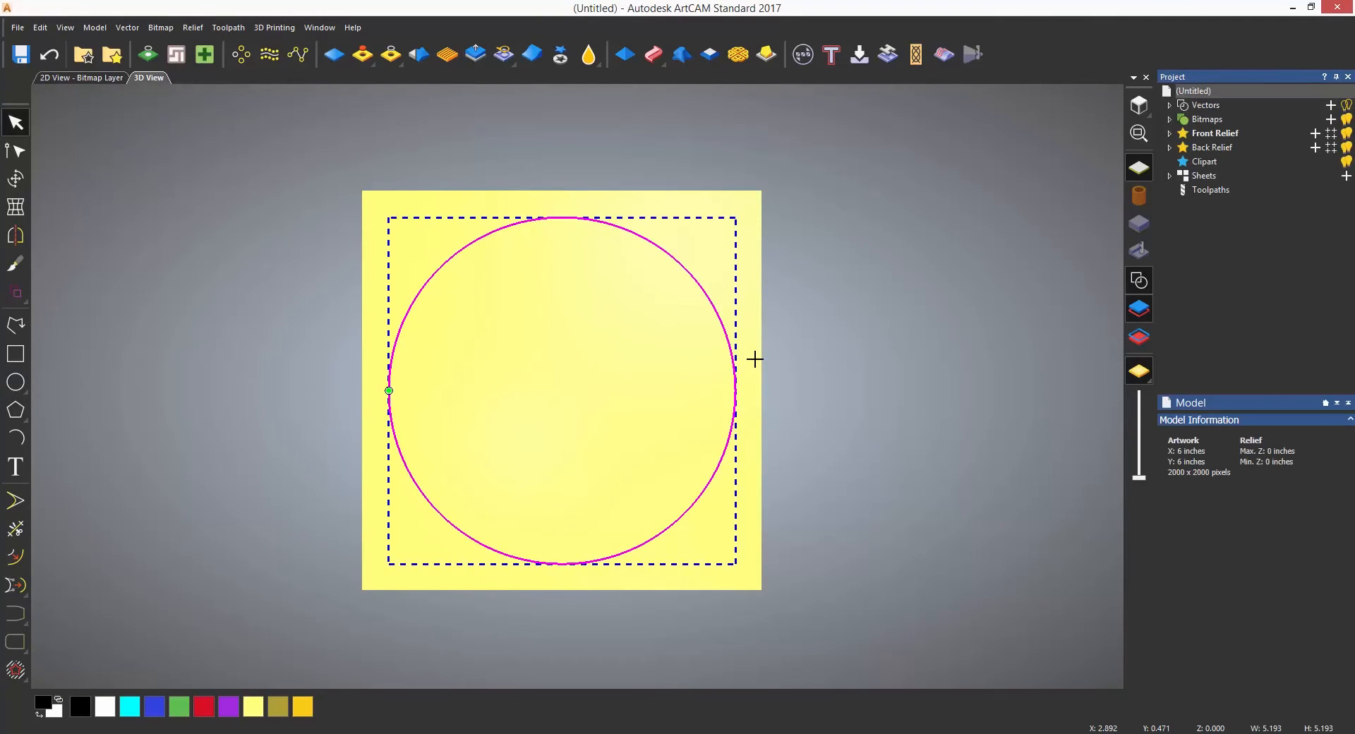
mouse_move(757, 364)
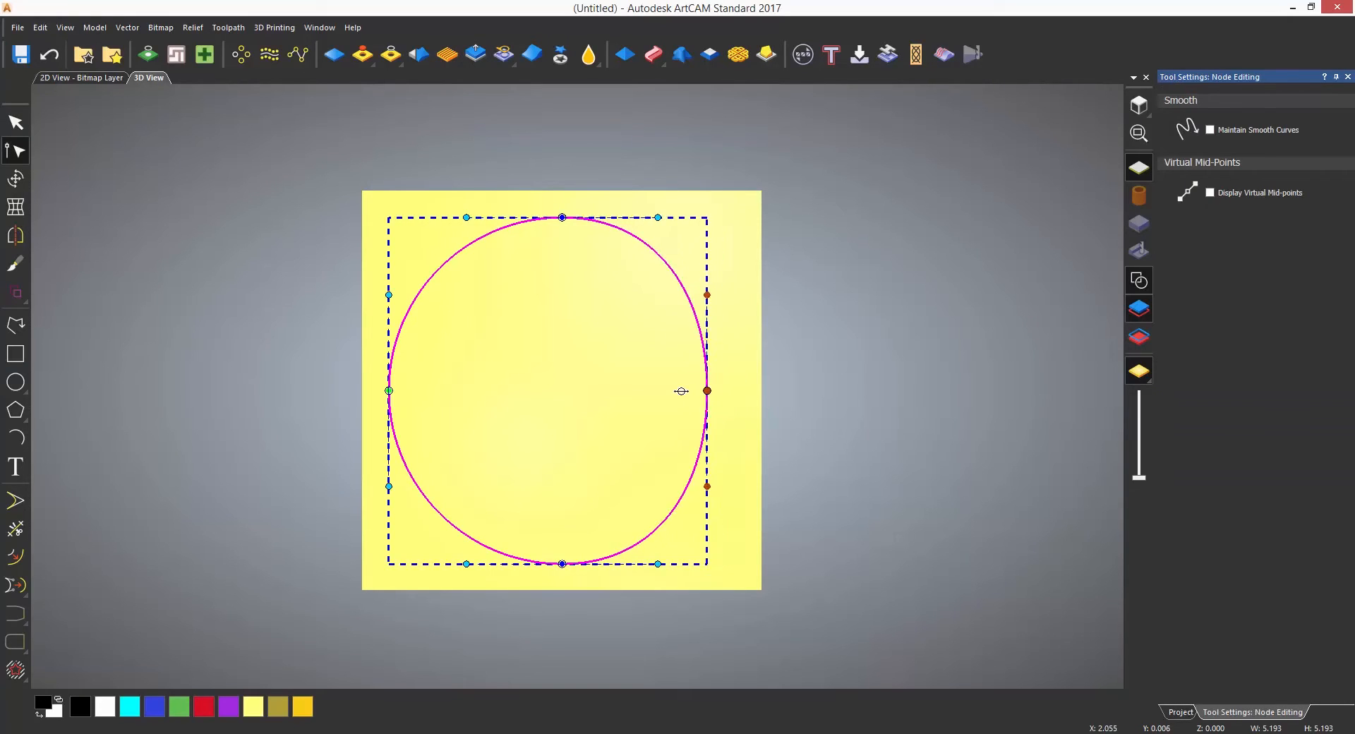
- Pinch the circle's left and right nodes inward into a narrow hourglass petal about 1.3 inches wide
left_click_drag(707, 391, 578, 391)
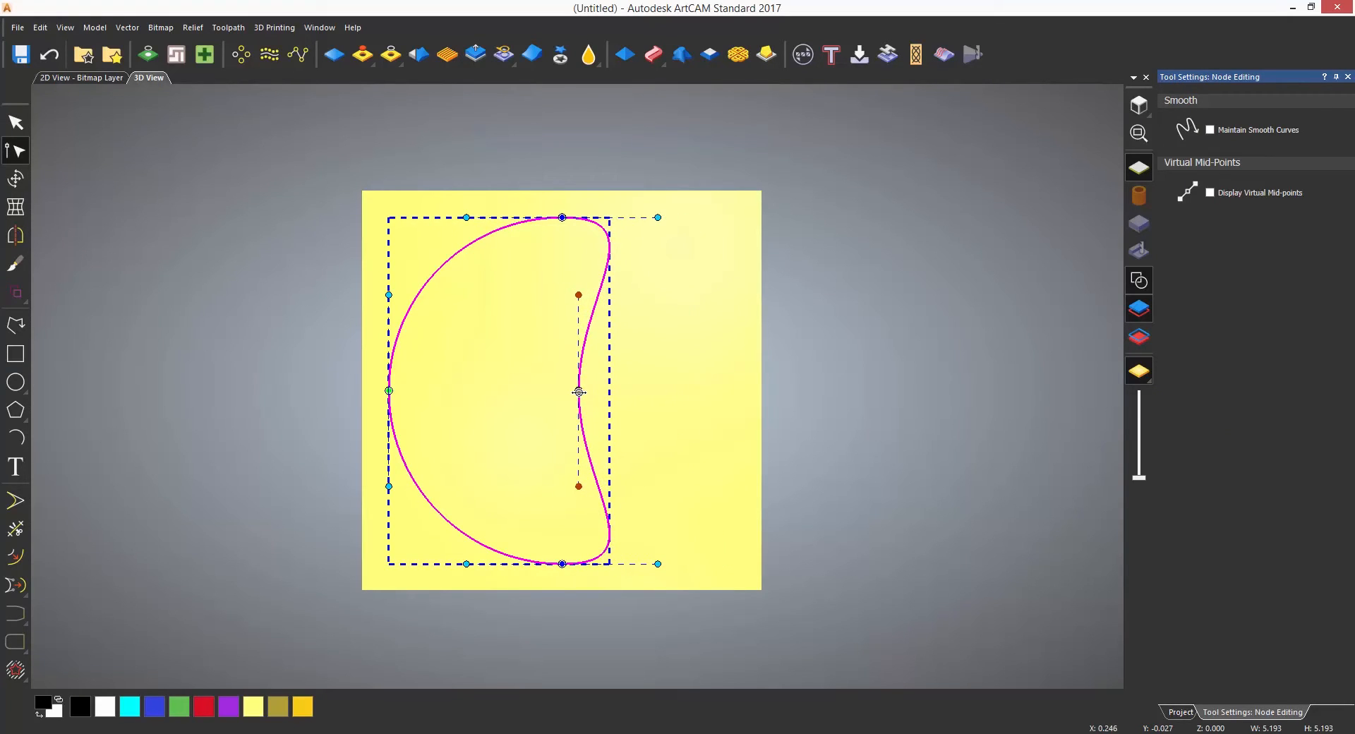
left_click_drag(578, 391, 566, 394)
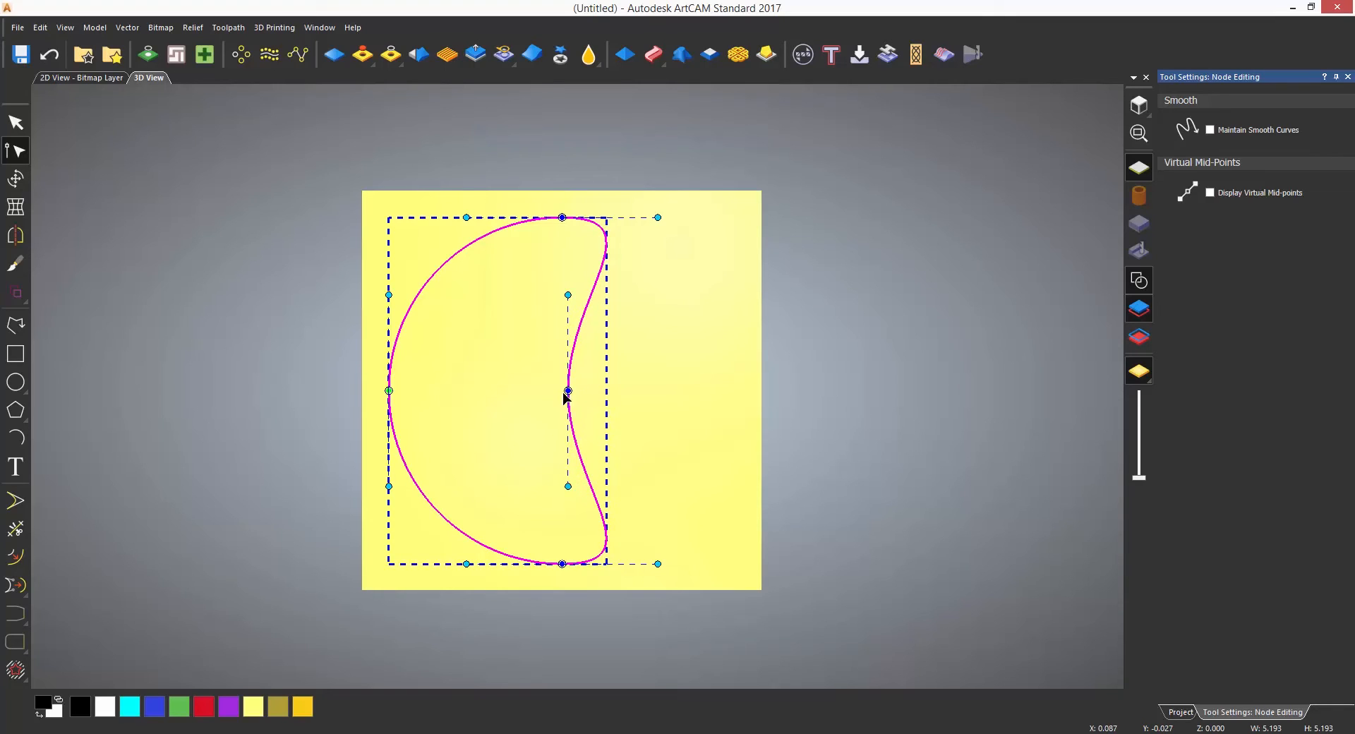
left_click_drag(388, 389, 460, 390)
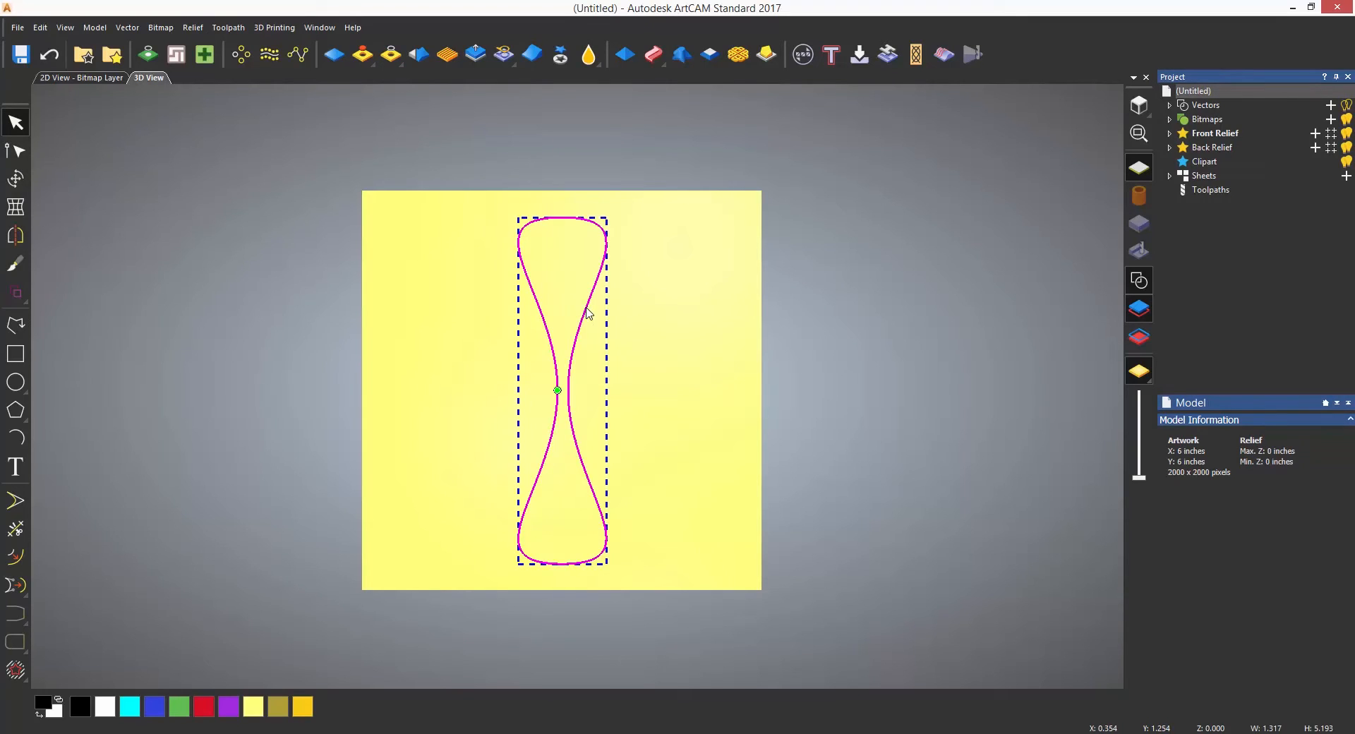
mouse_move(267, 95)
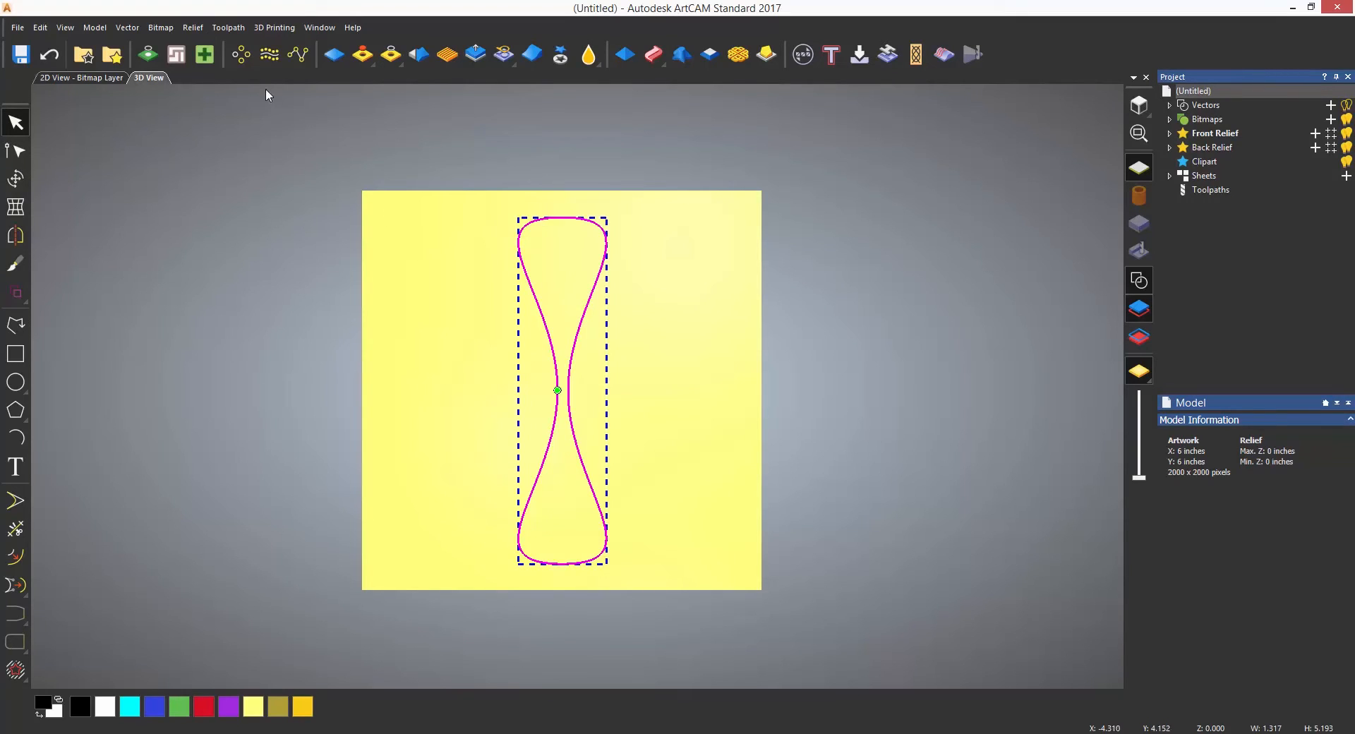
mouse_move(241, 55)
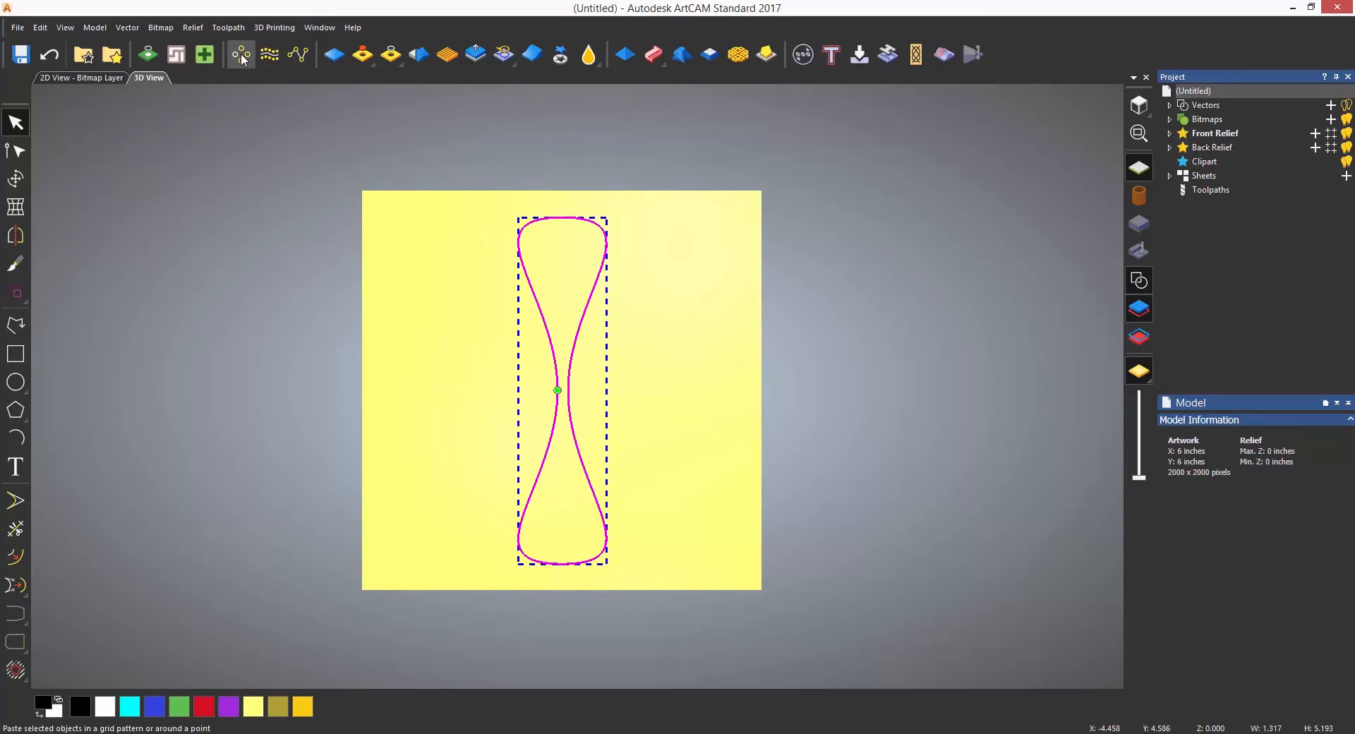
- Set up a rotate copy with 2 objects, producing a sideways petal copy below the model
left_click(241, 55)
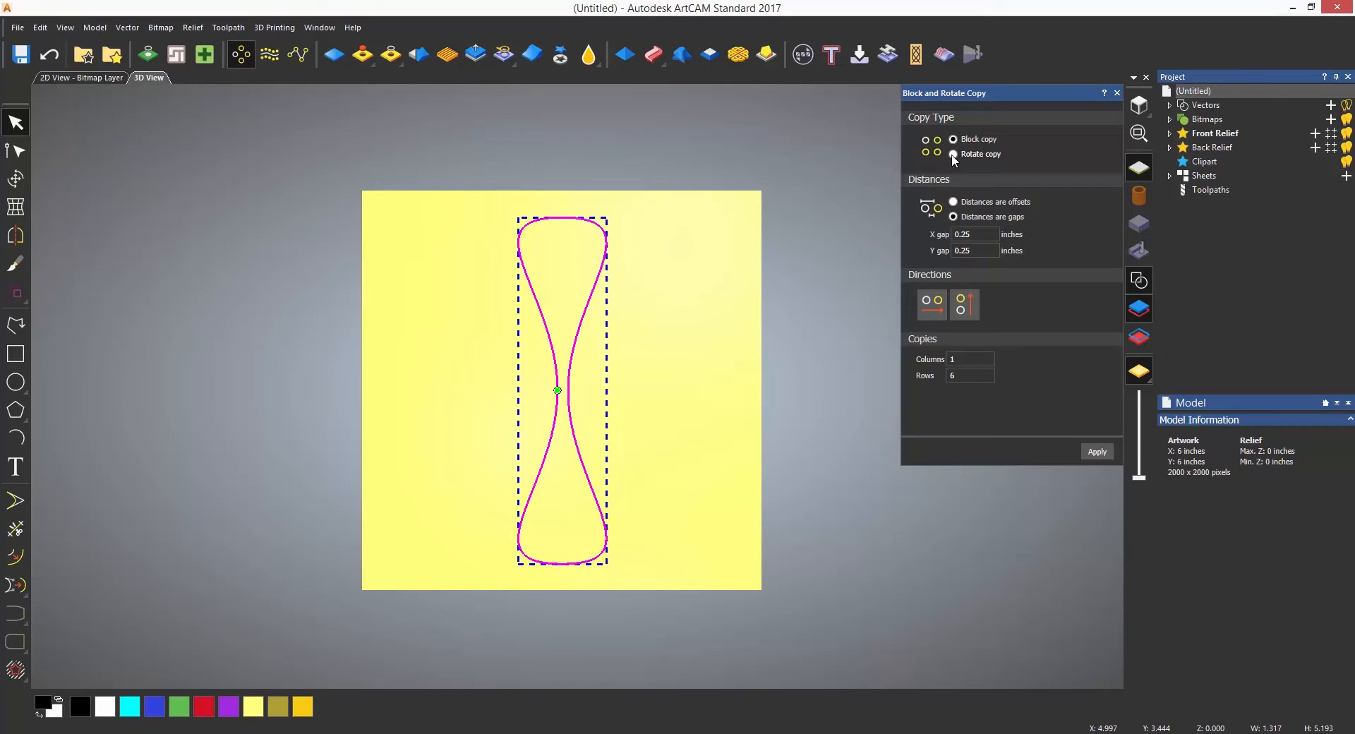
left_click(952, 154)
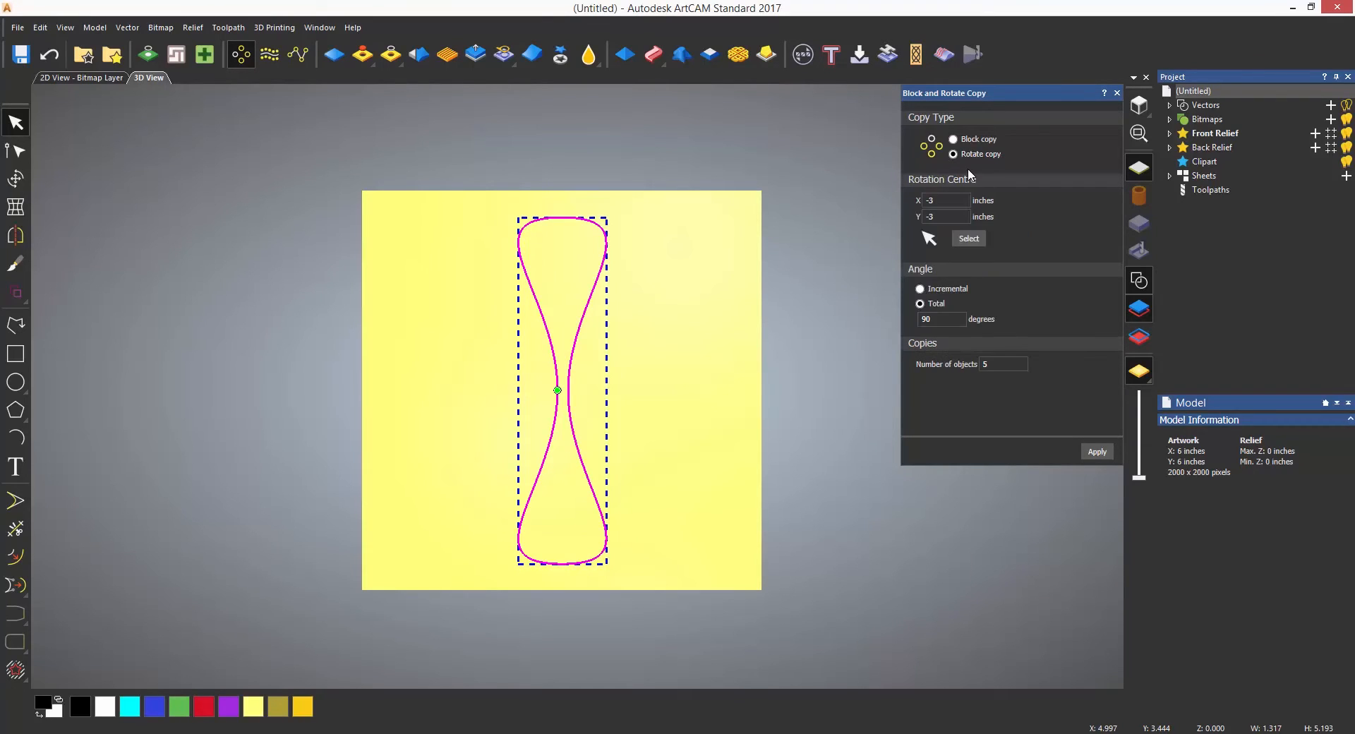
left_click(944, 199)
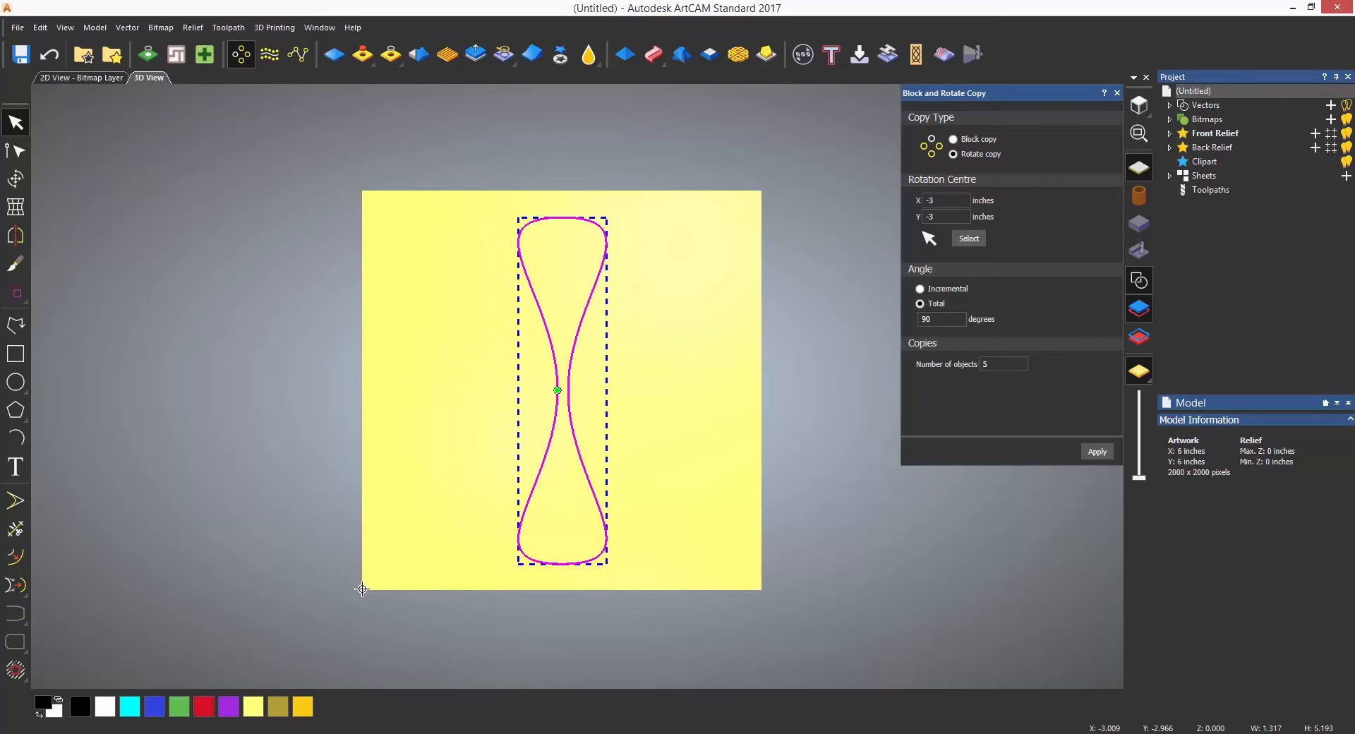
mouse_move(965, 251)
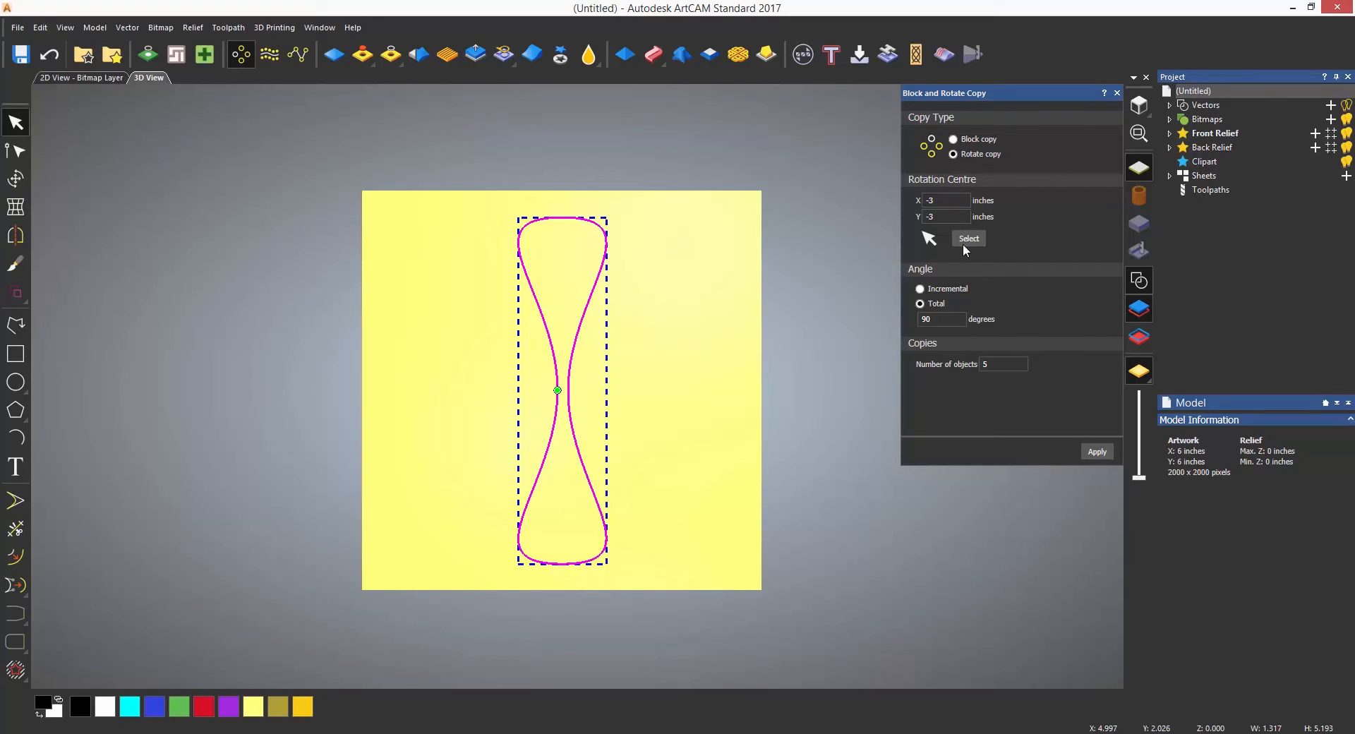
left_click(1002, 364)
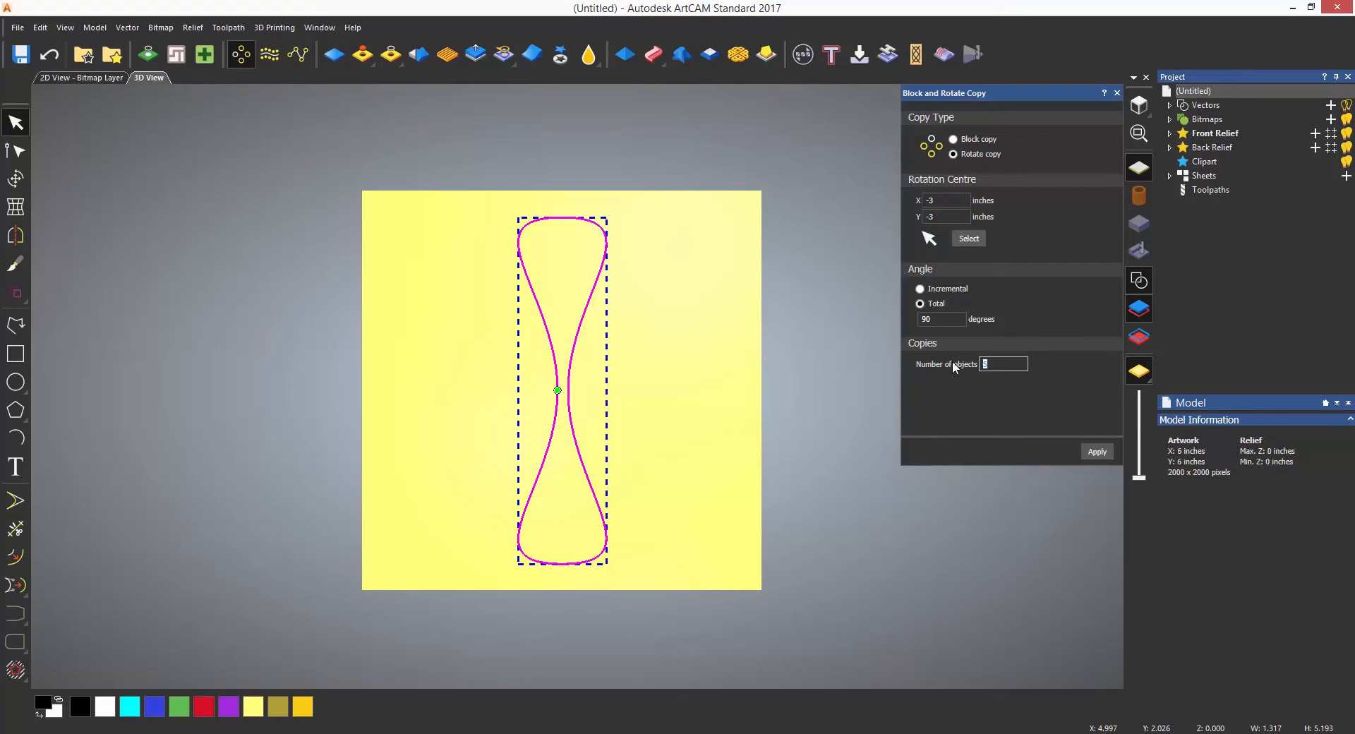
type("2")
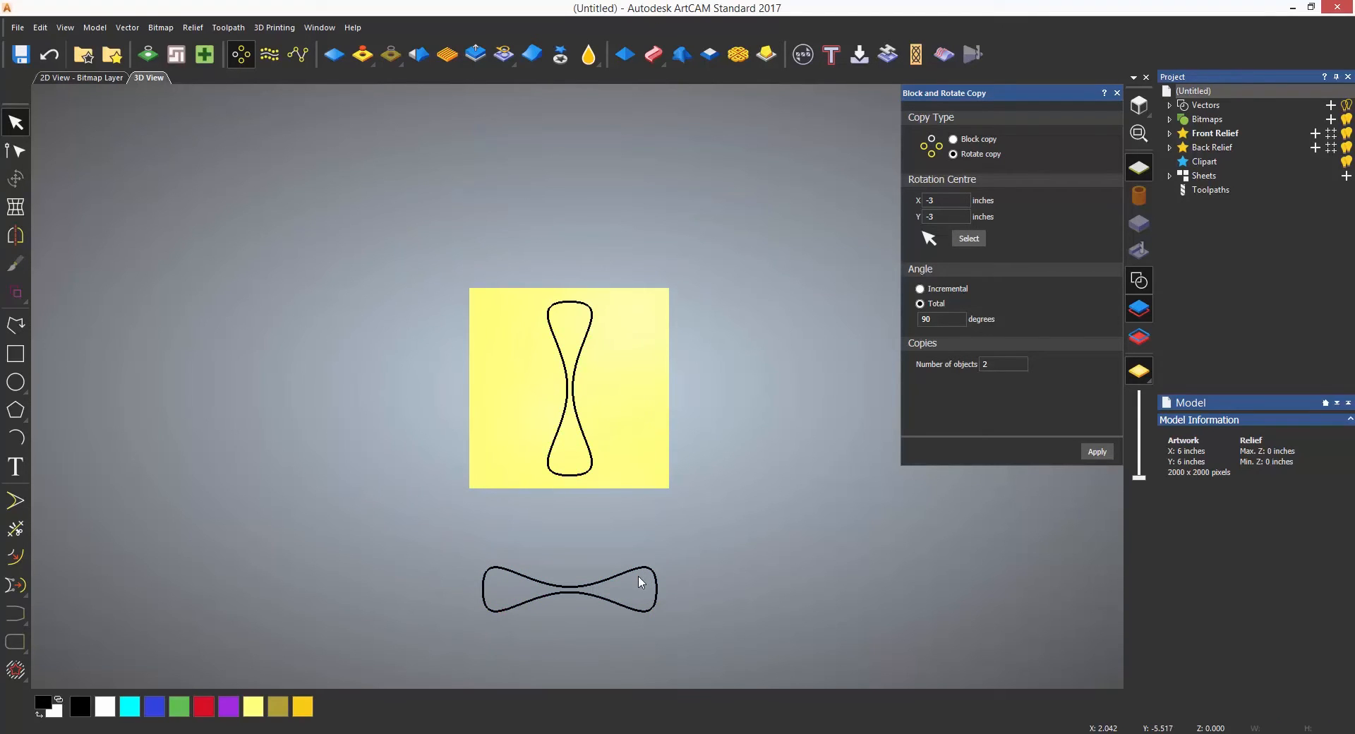
mouse_move(156, 158)
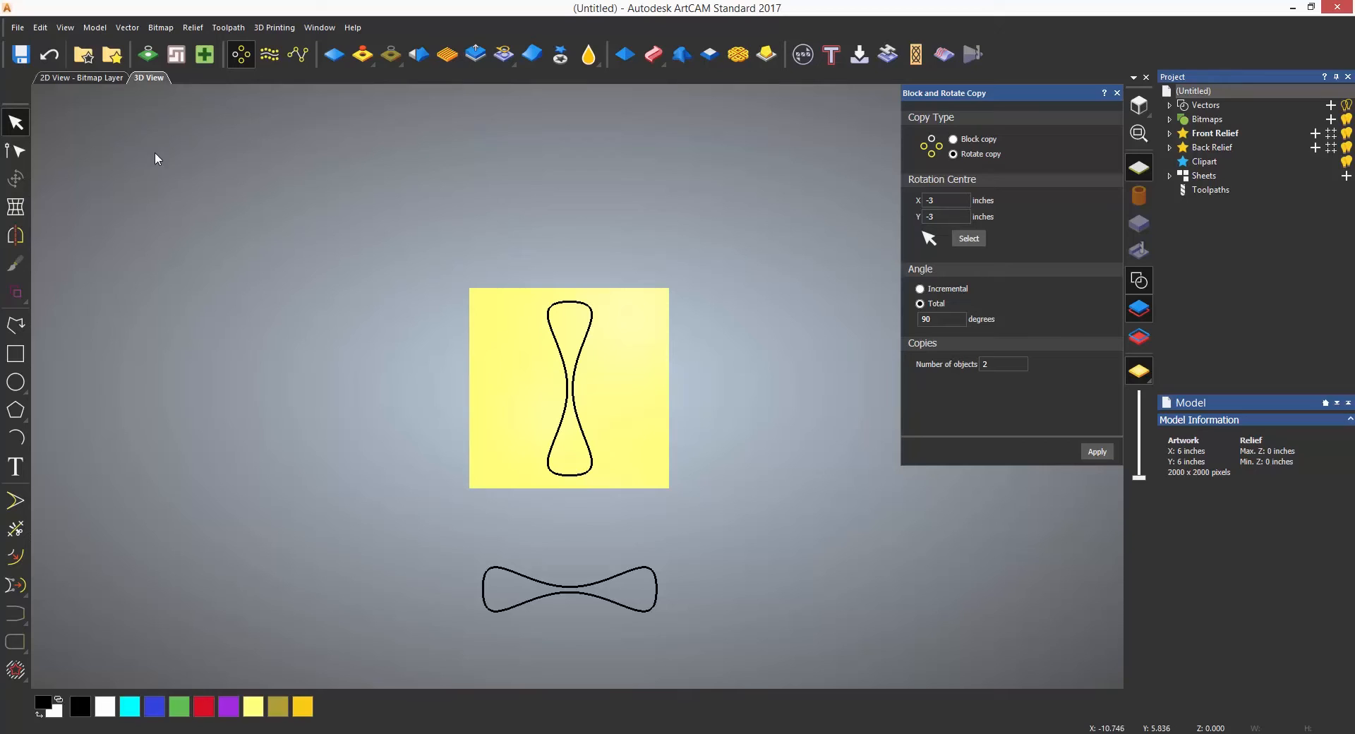
- Pick the petal's waist as rotation centre (0, 0), with total angle 360 and 5 objects
left_click(50, 55)
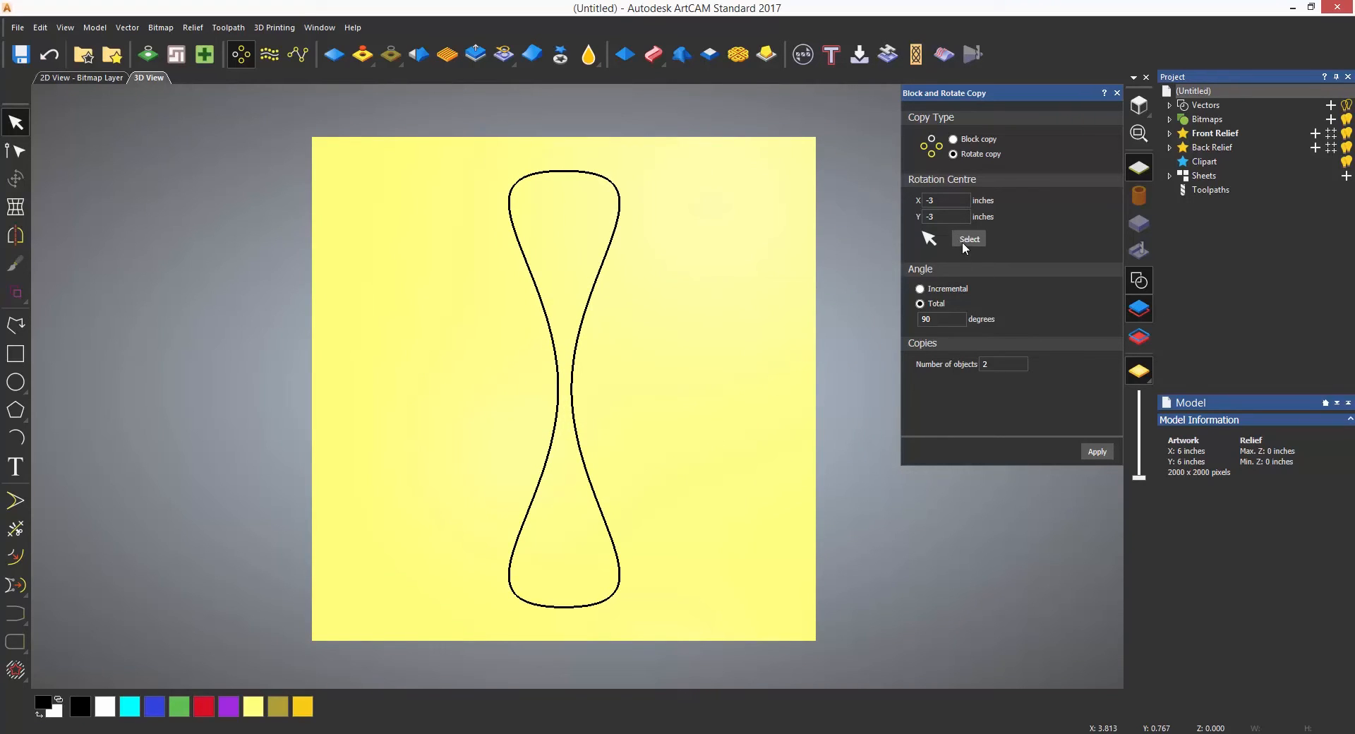
left_click(567, 385)
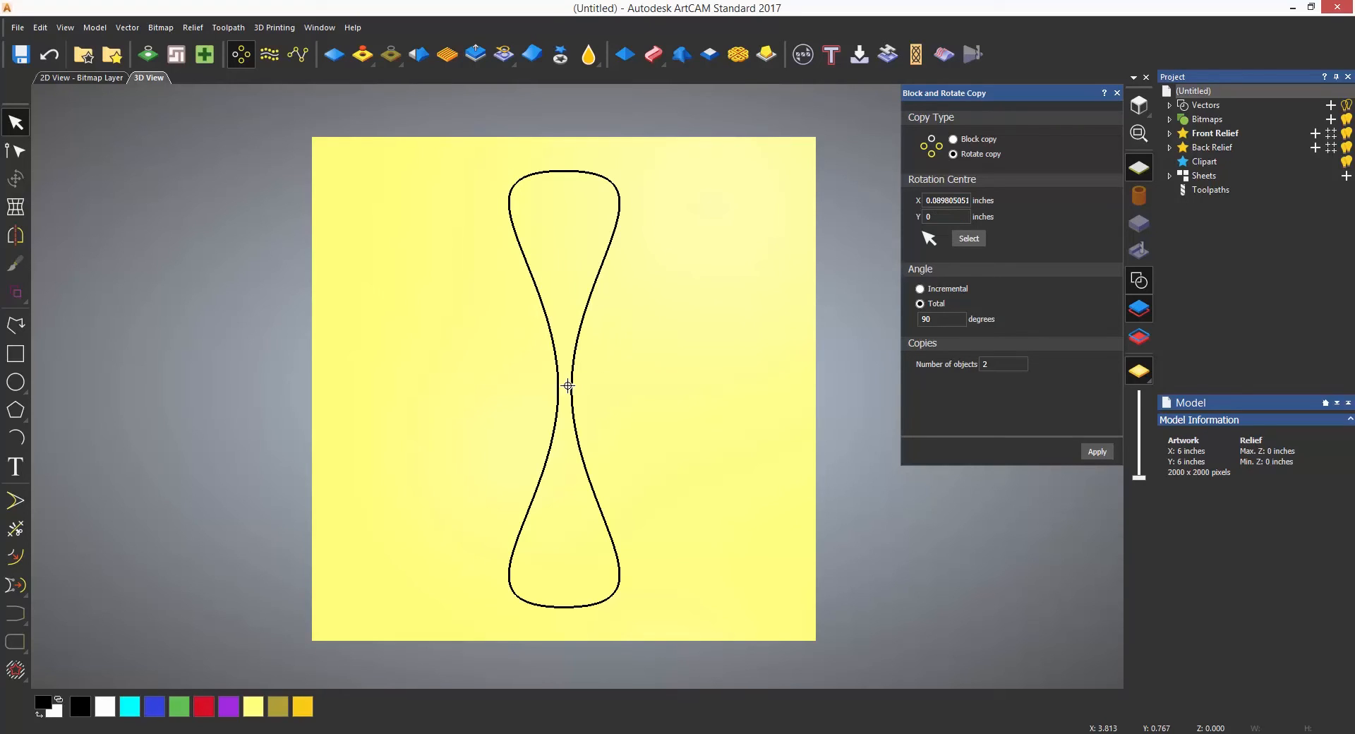
left_click(563, 385)
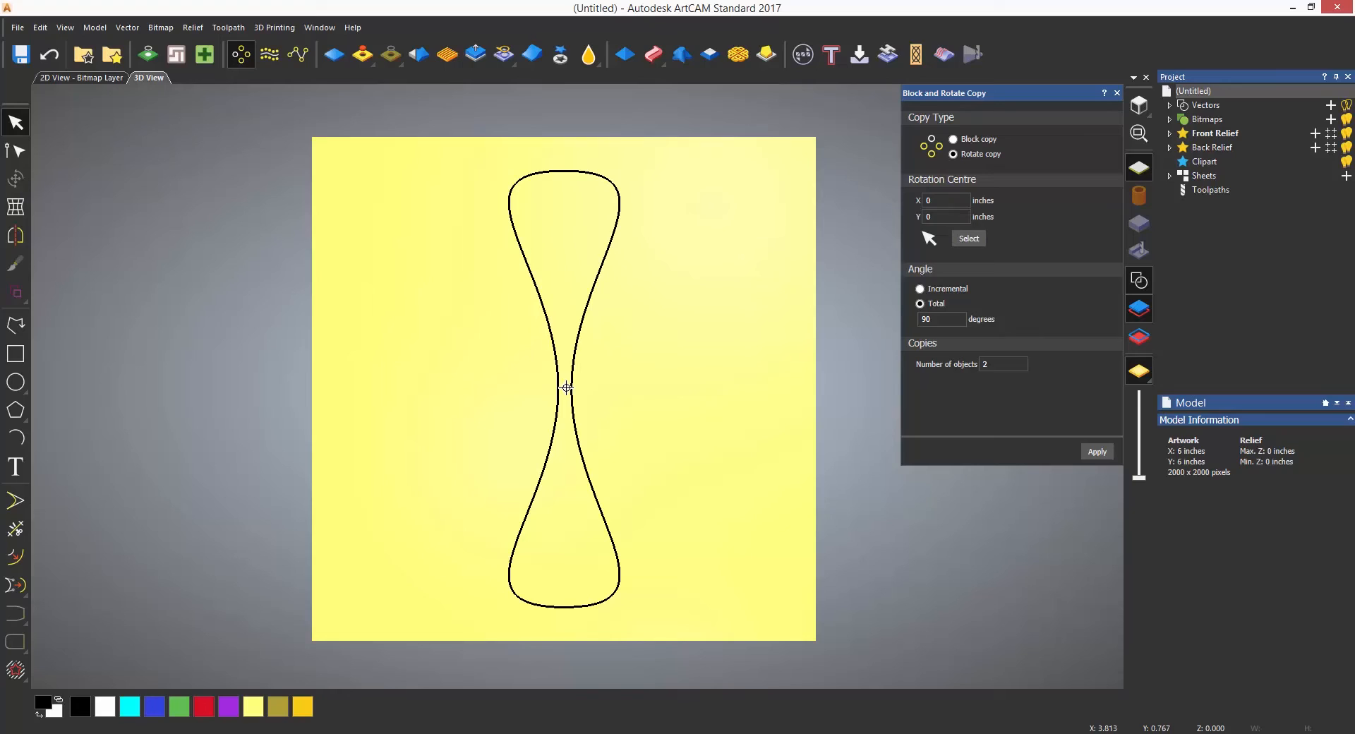
mouse_move(763, 321)
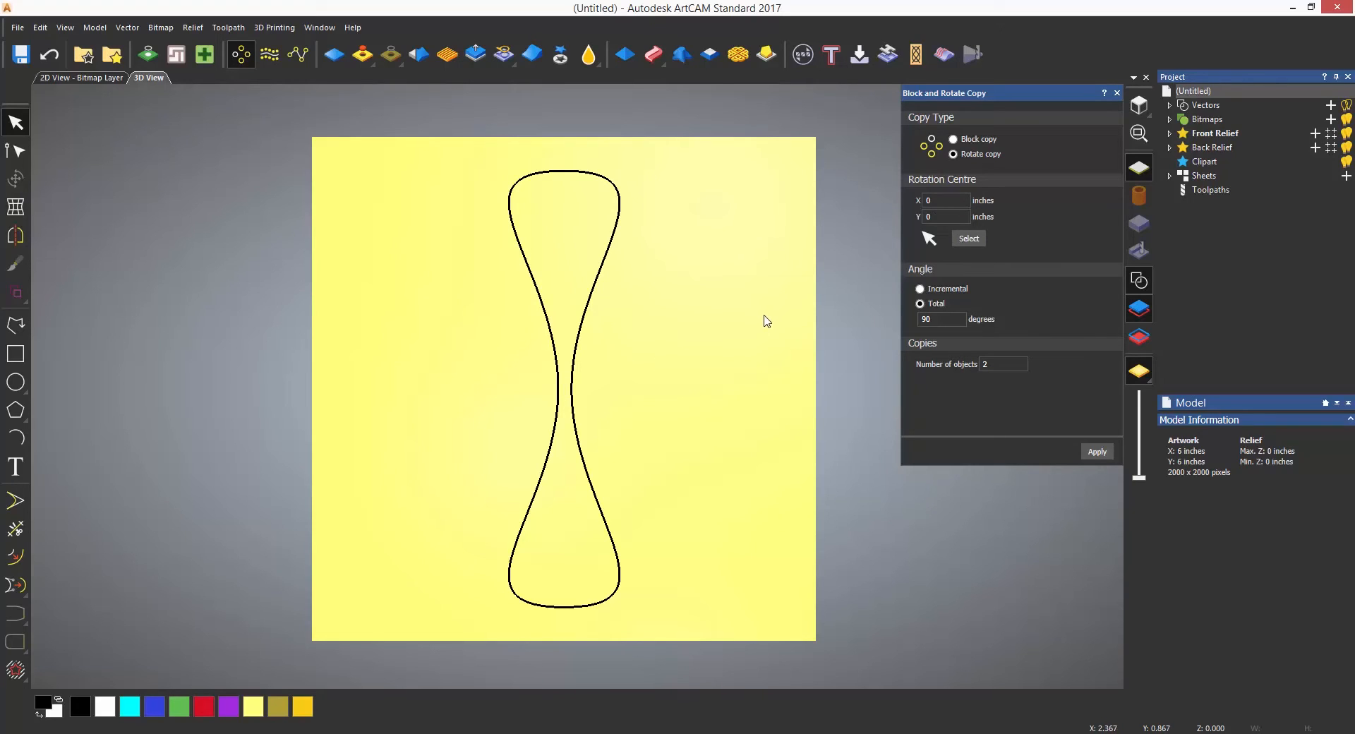
left_click(944, 199)
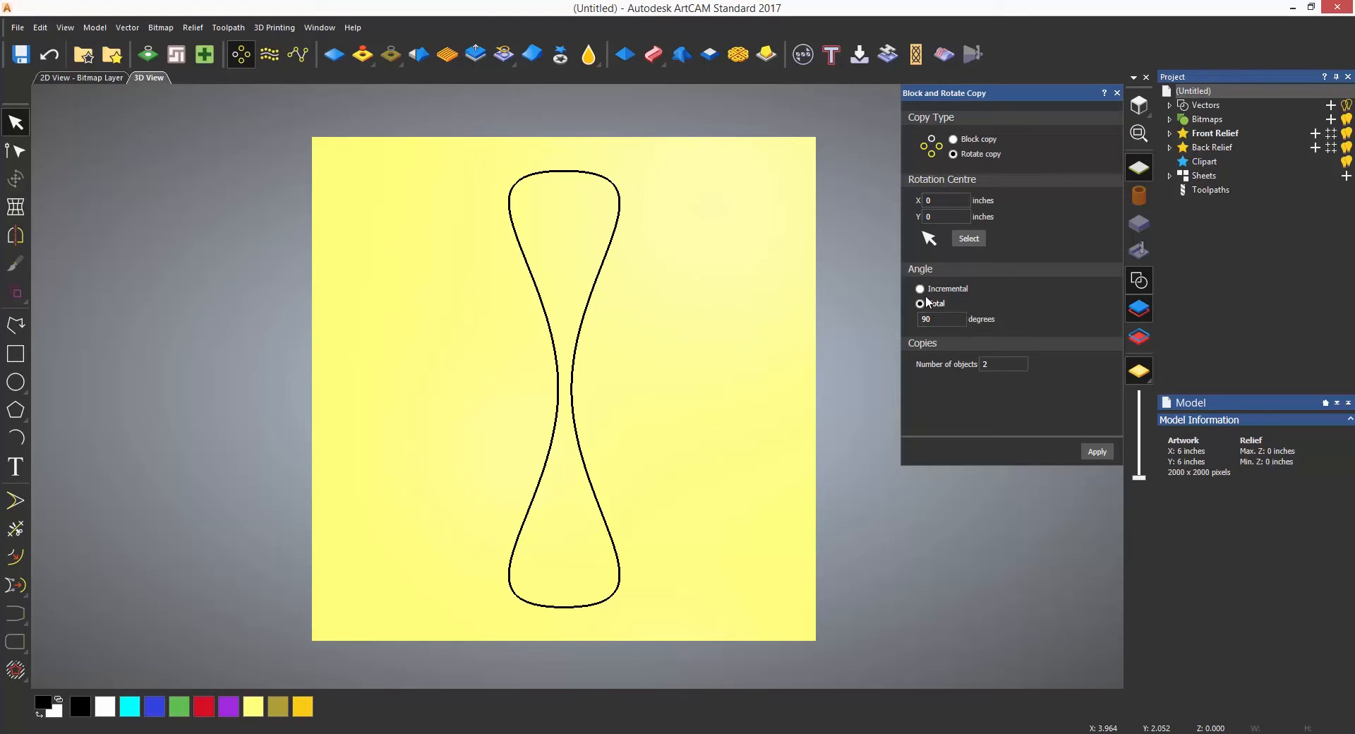
type("360")
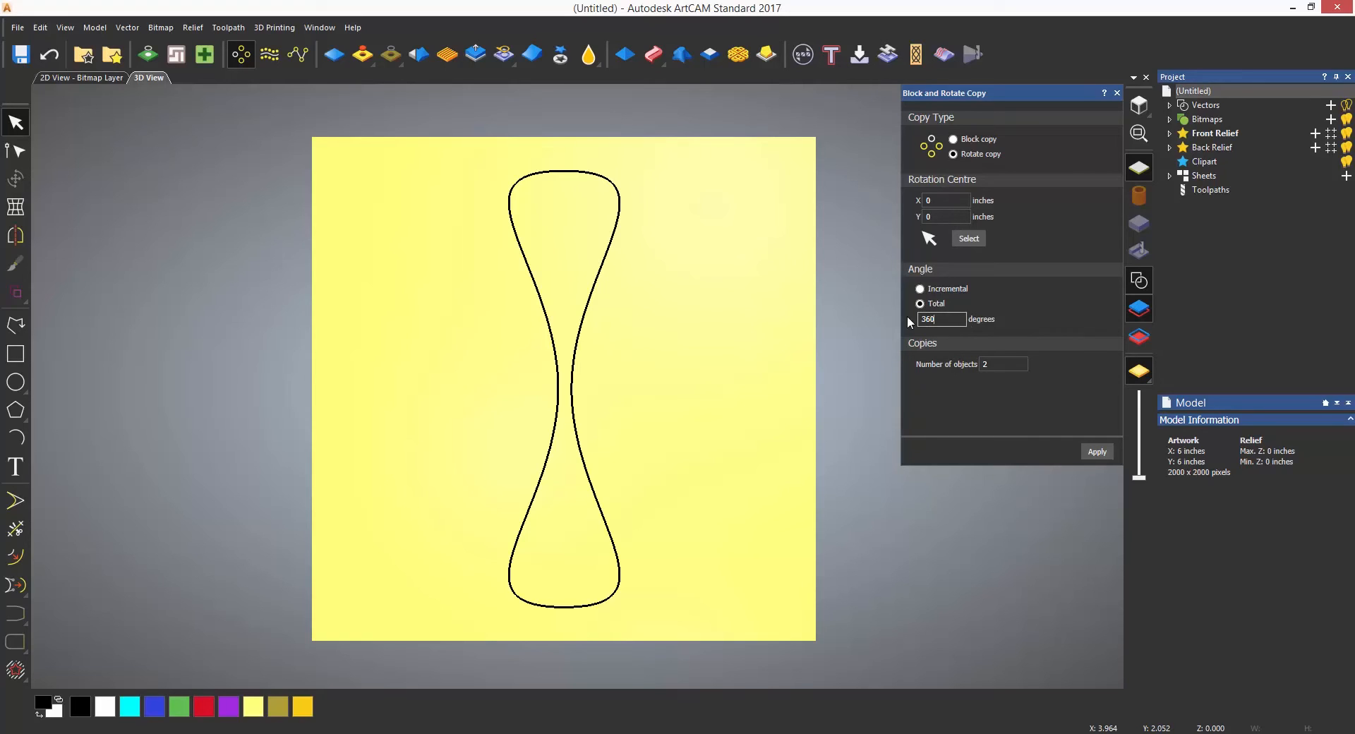
type("5")
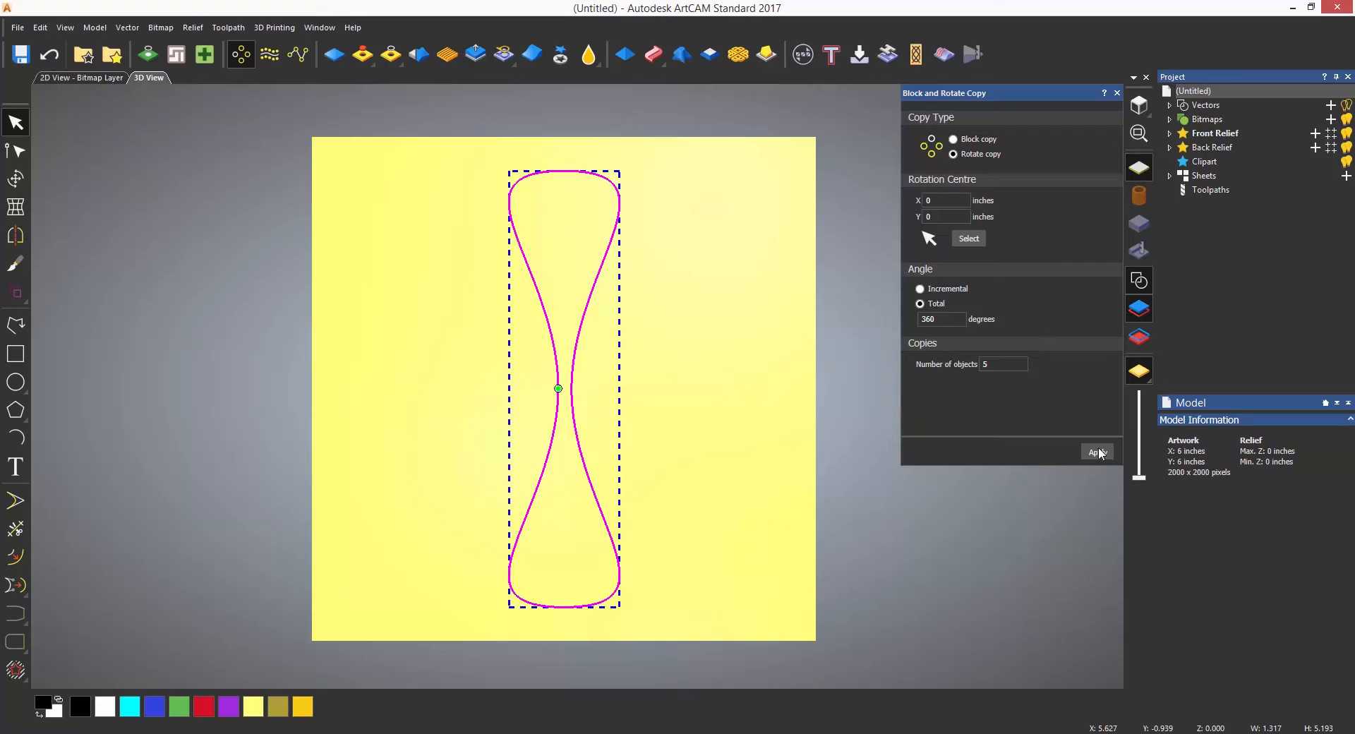
- Apply the rotate copy, producing a five-petal flower radiating from the model centre
left_click(1097, 452)
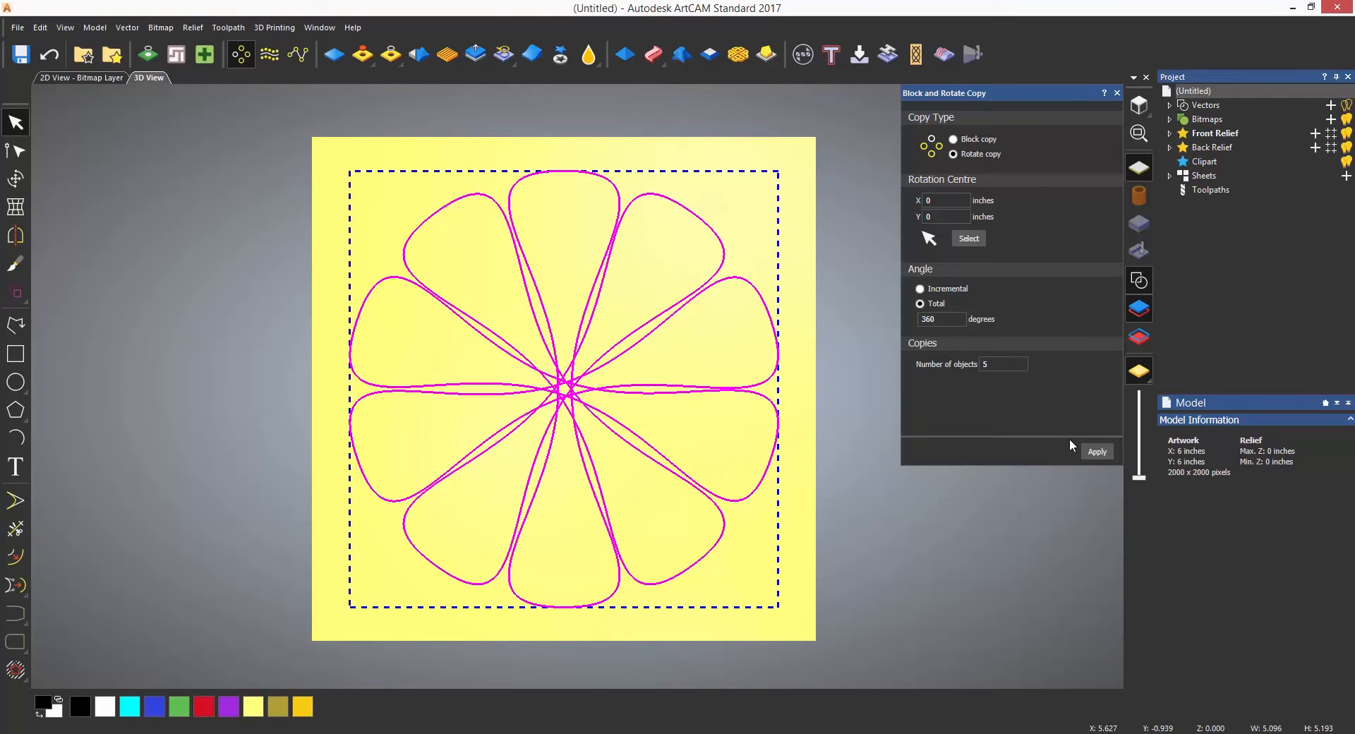
mouse_move(1070, 444)
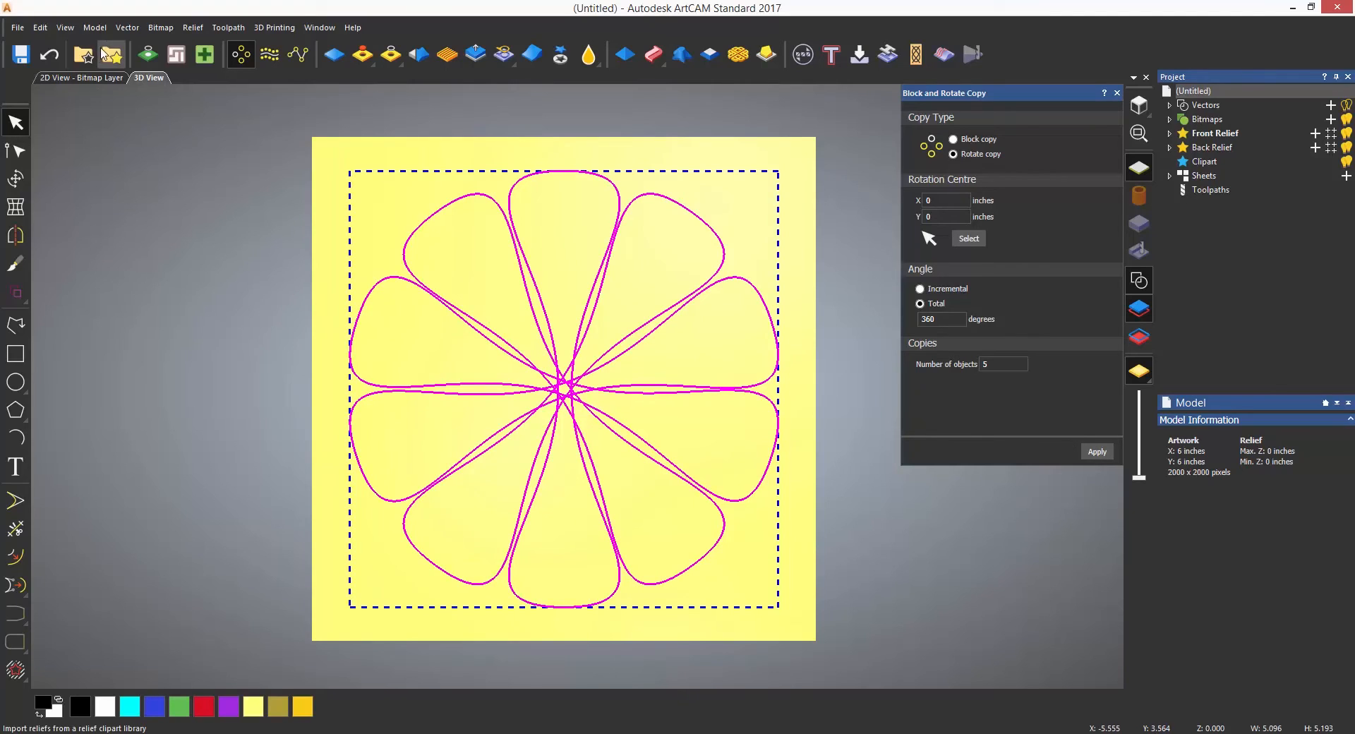
left_click(95, 27)
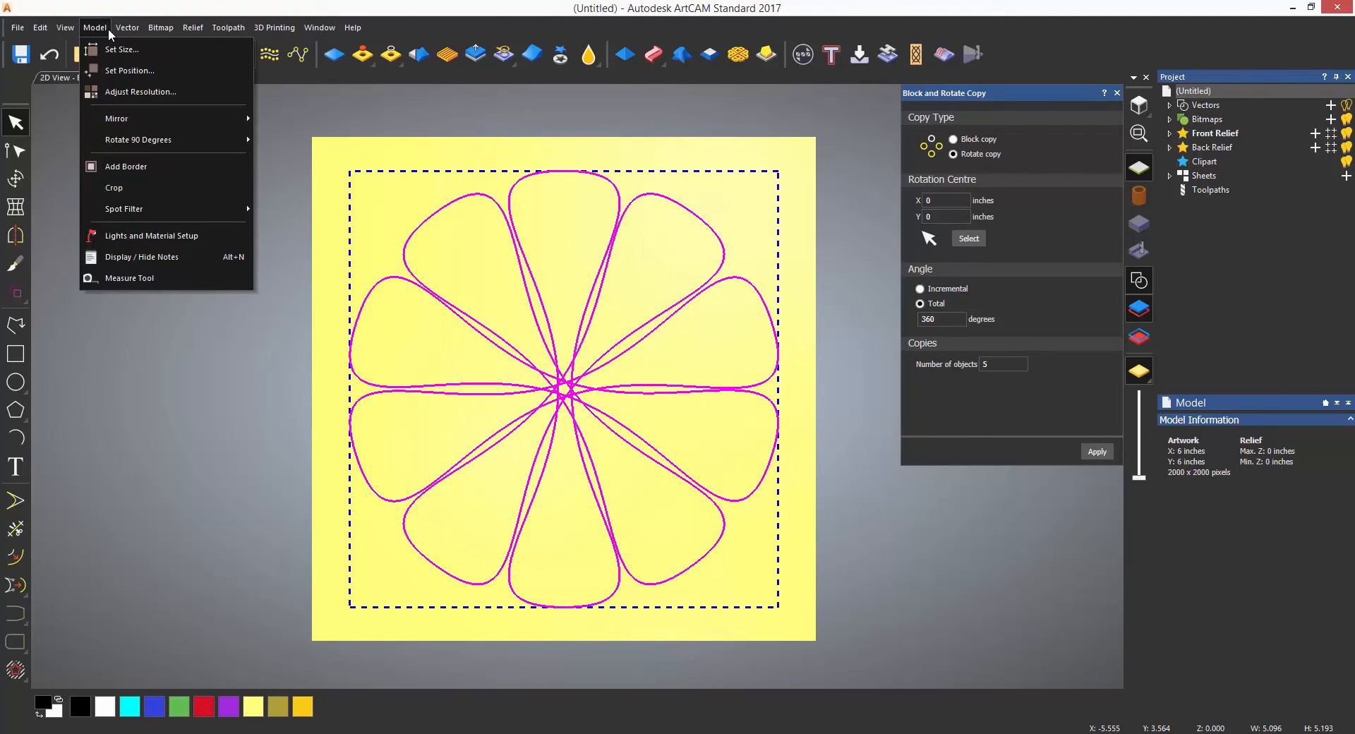
- Scale the flower down to under an inch and move it to the model's top-left corner
left_click(126, 27)
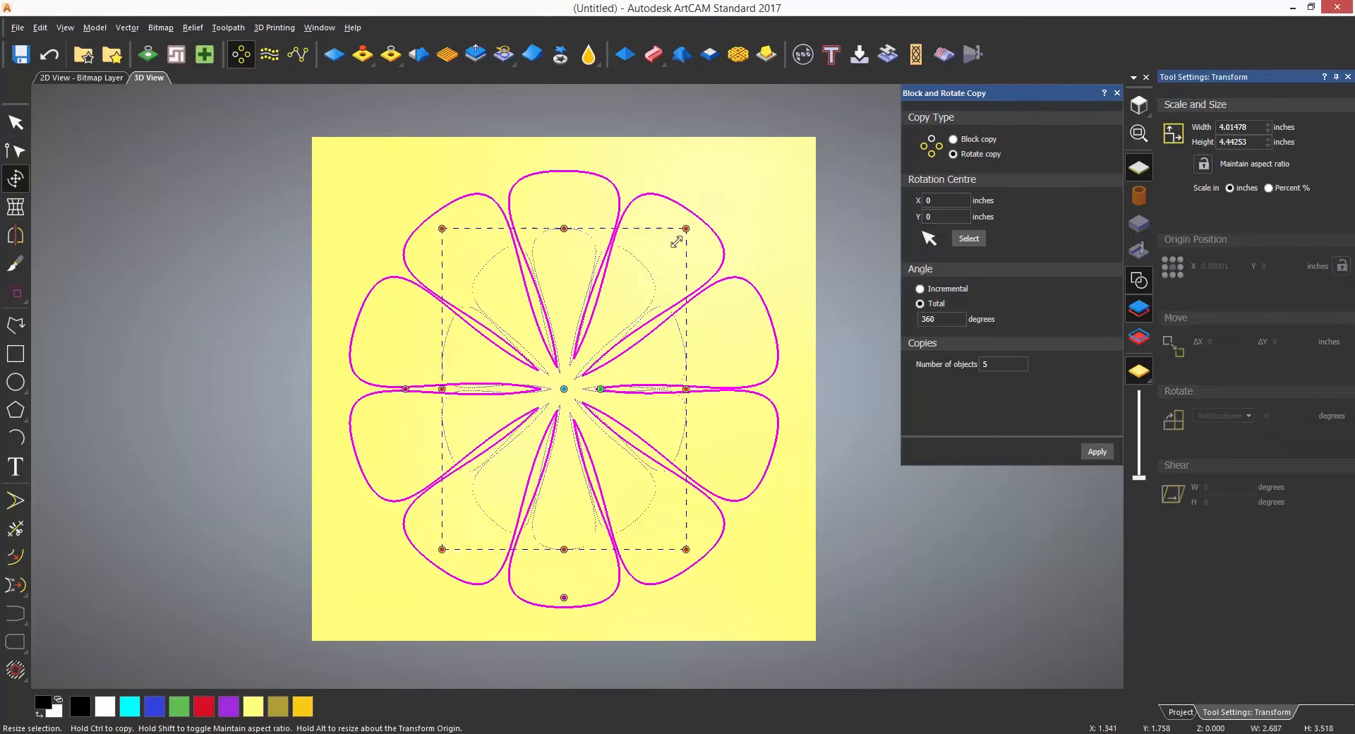
left_click_drag(684, 228, 599, 353)
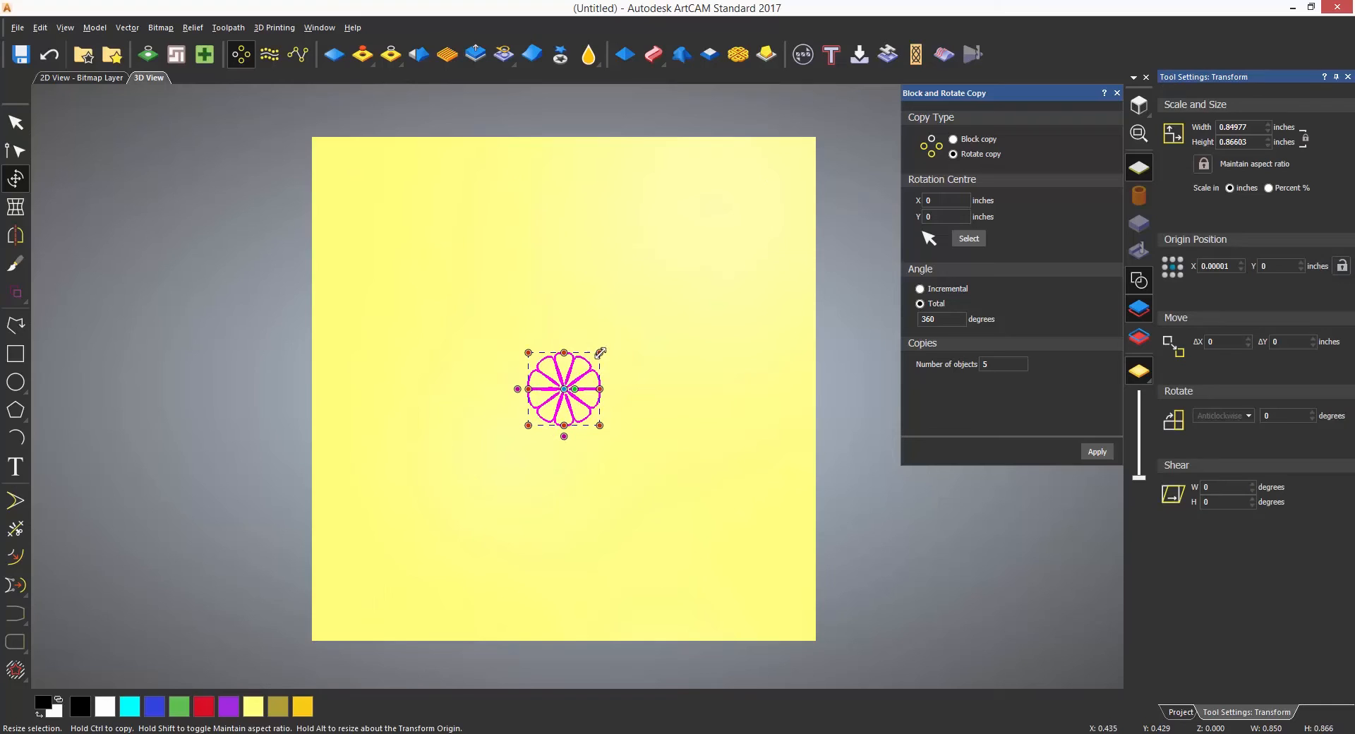
left_click_drag(564, 390, 379, 199)
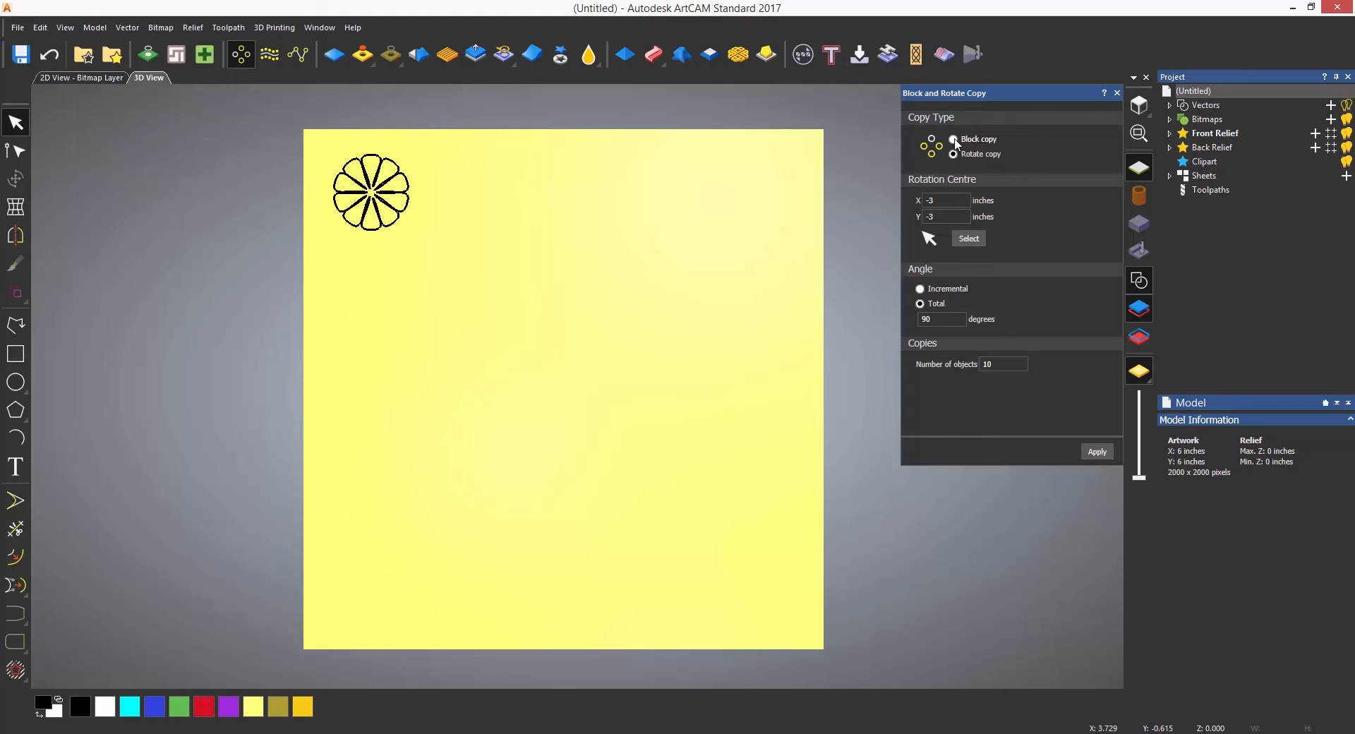
- Switch to block copy extending downward, 1 column by 6 rows with 0.25-inch gaps
left_click(953, 140)
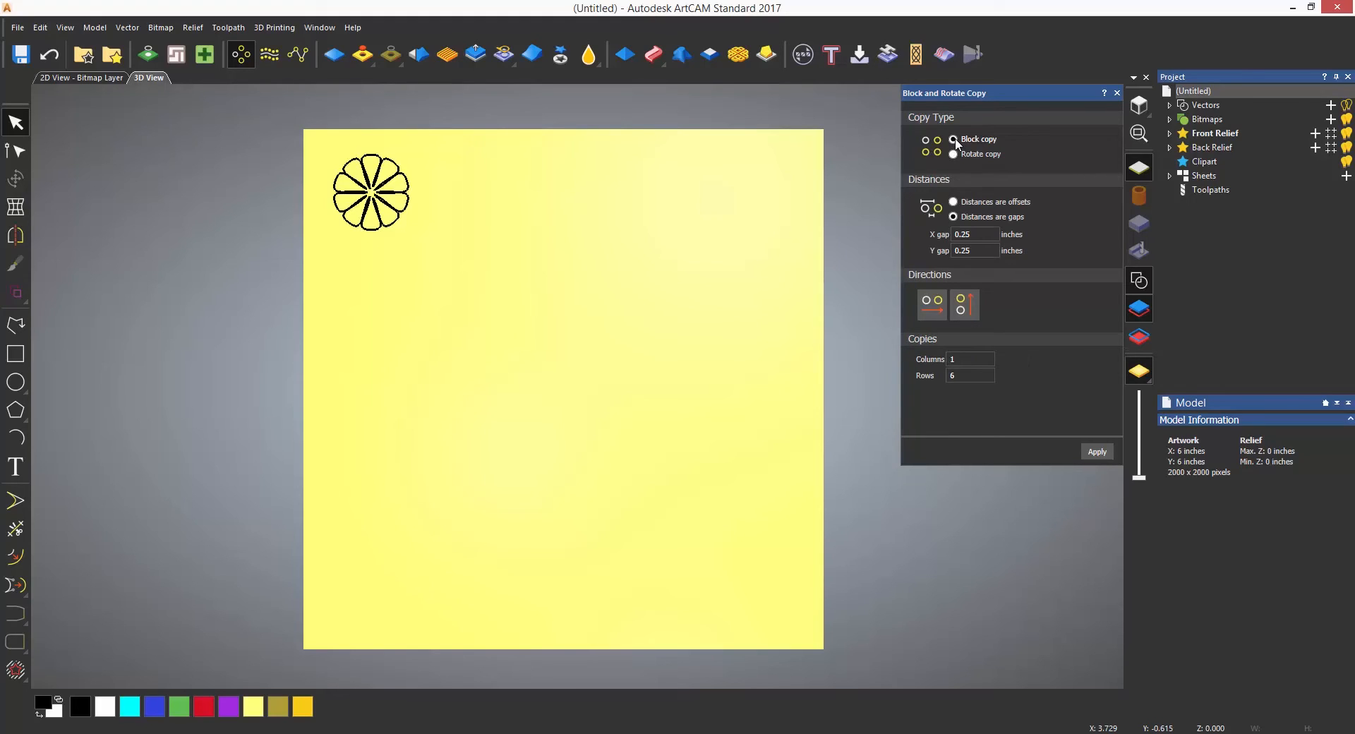
mouse_move(955, 145)
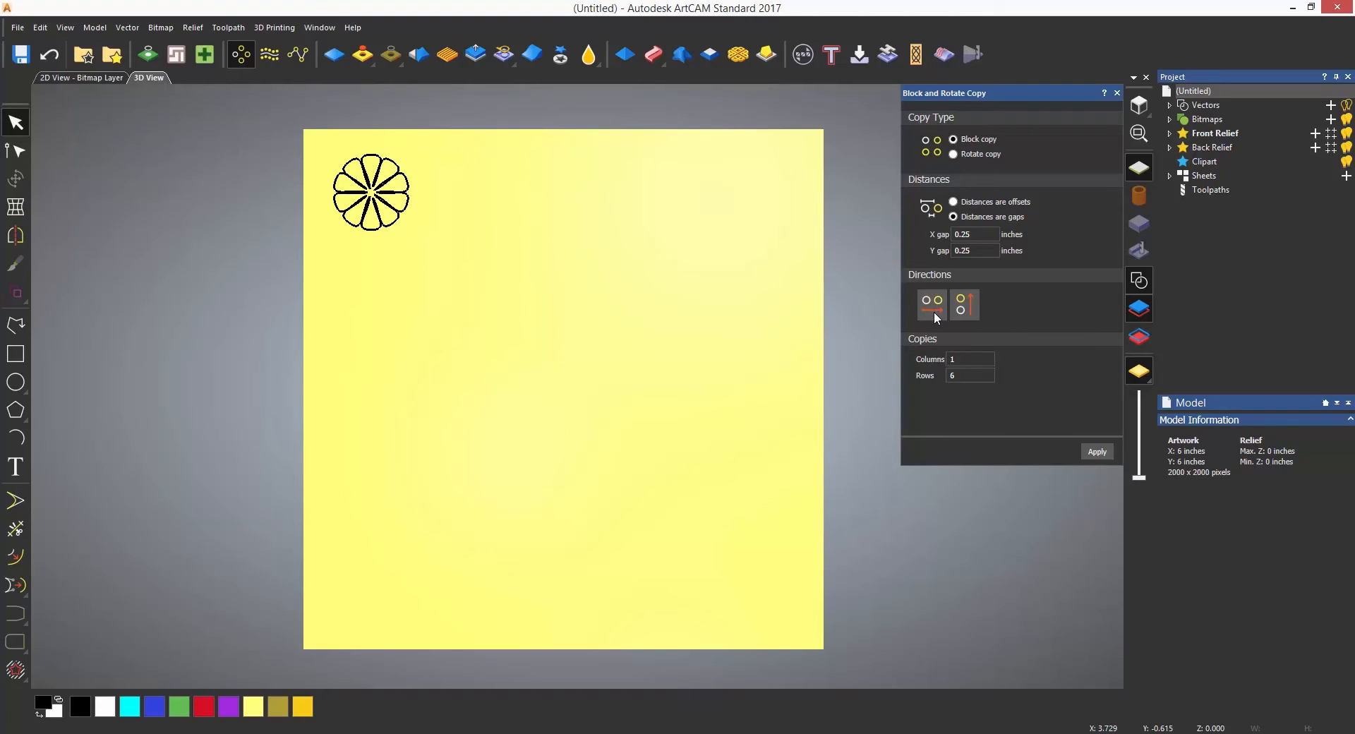
left_click(961, 305)
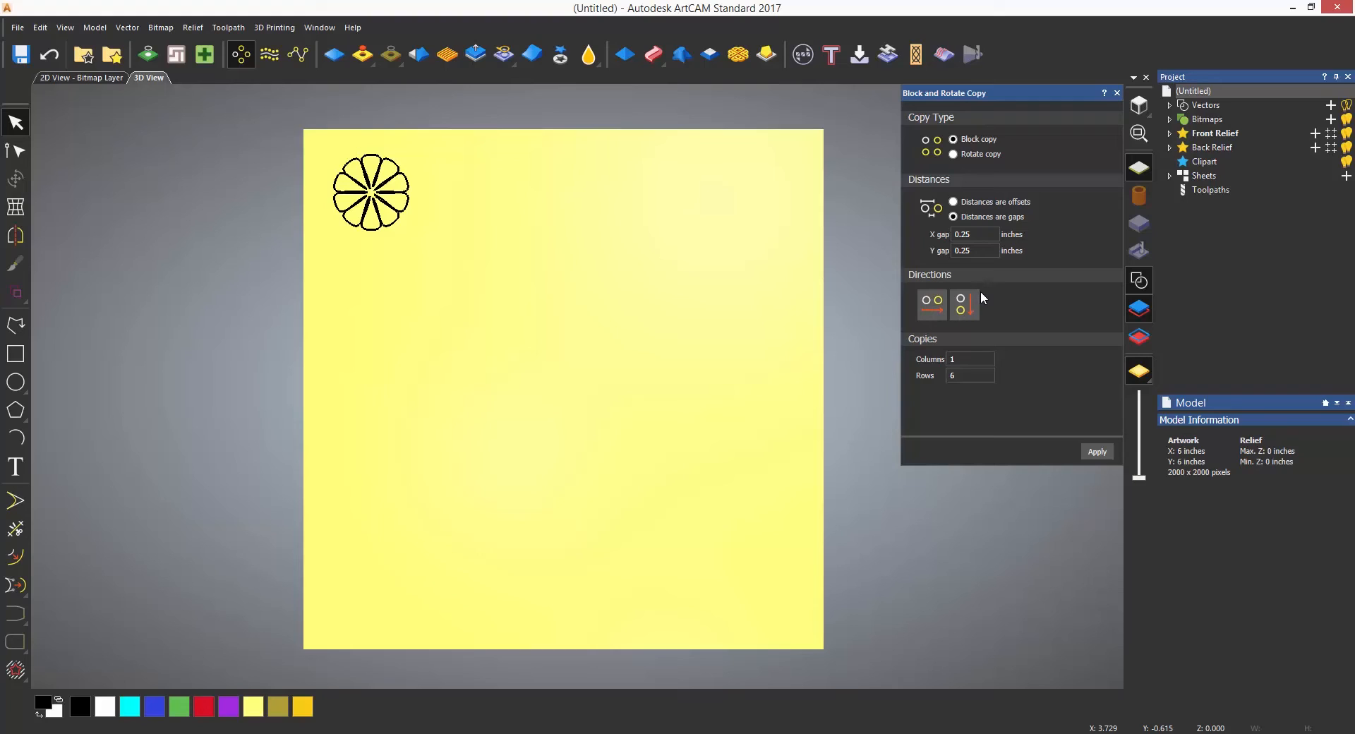
left_click(975, 234)
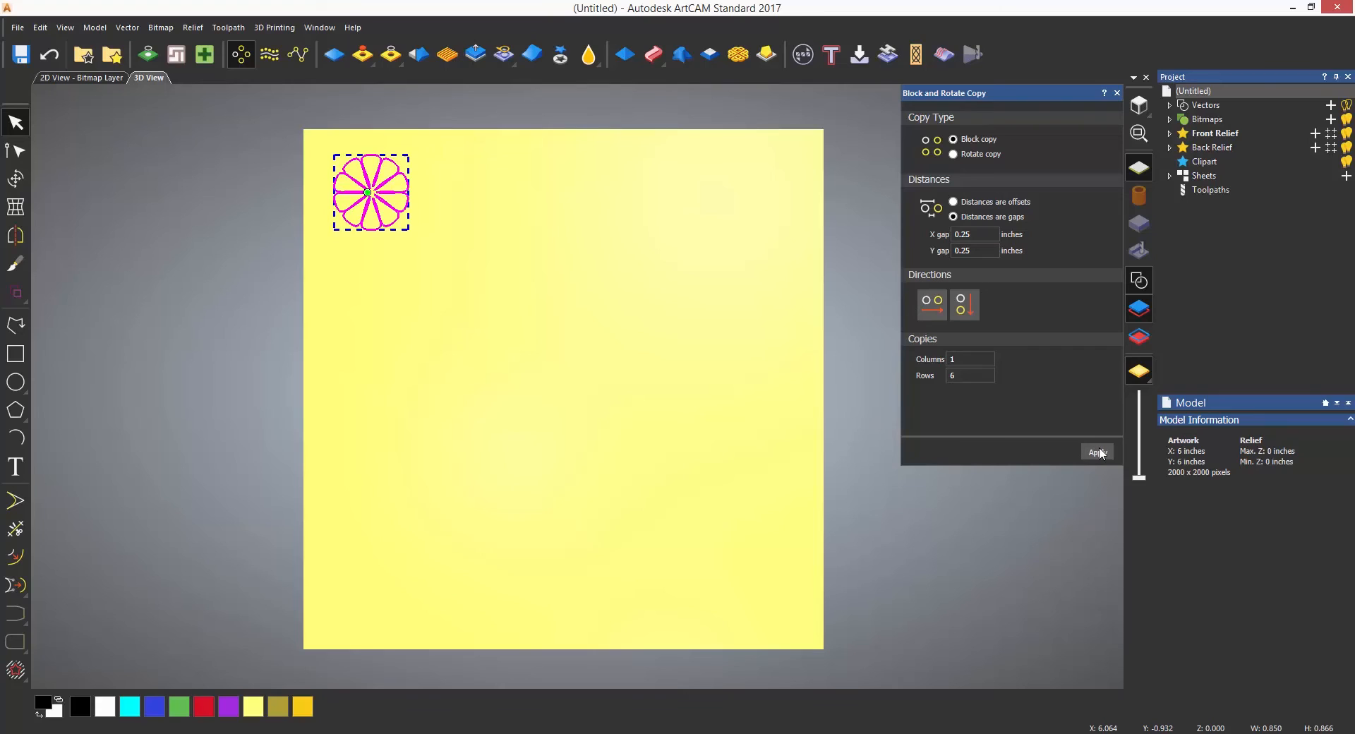
- Apply a six-row column, then copy it across 6 columns by 1 row into a 6×6 grid
left_click(1095, 452)
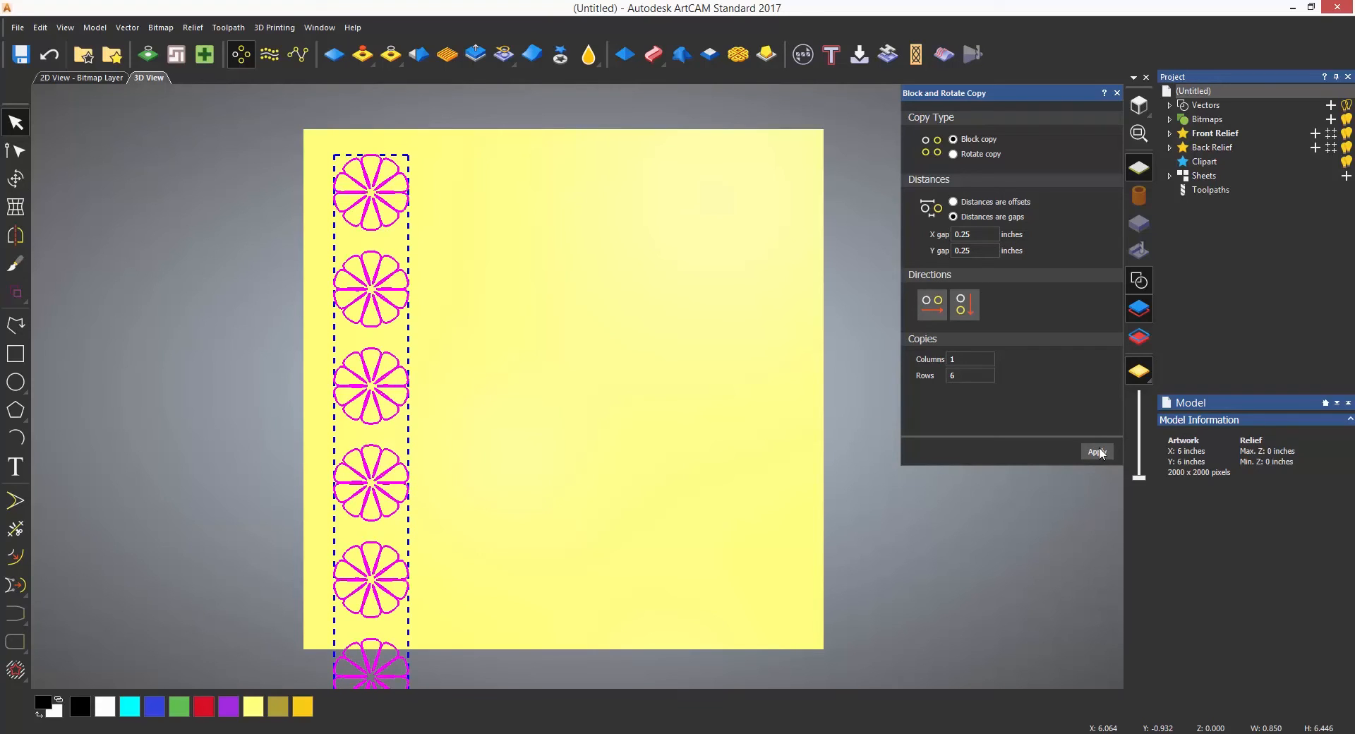
left_click(970, 359)
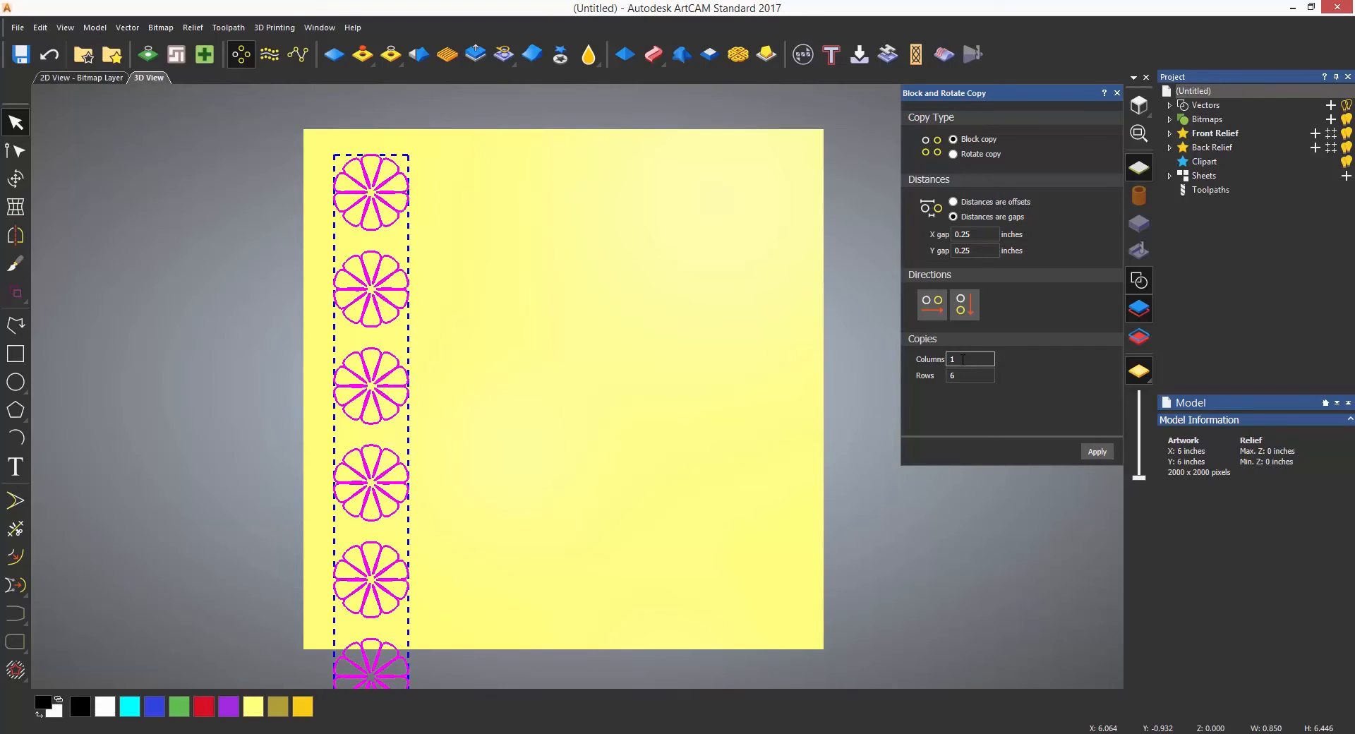
type("6")
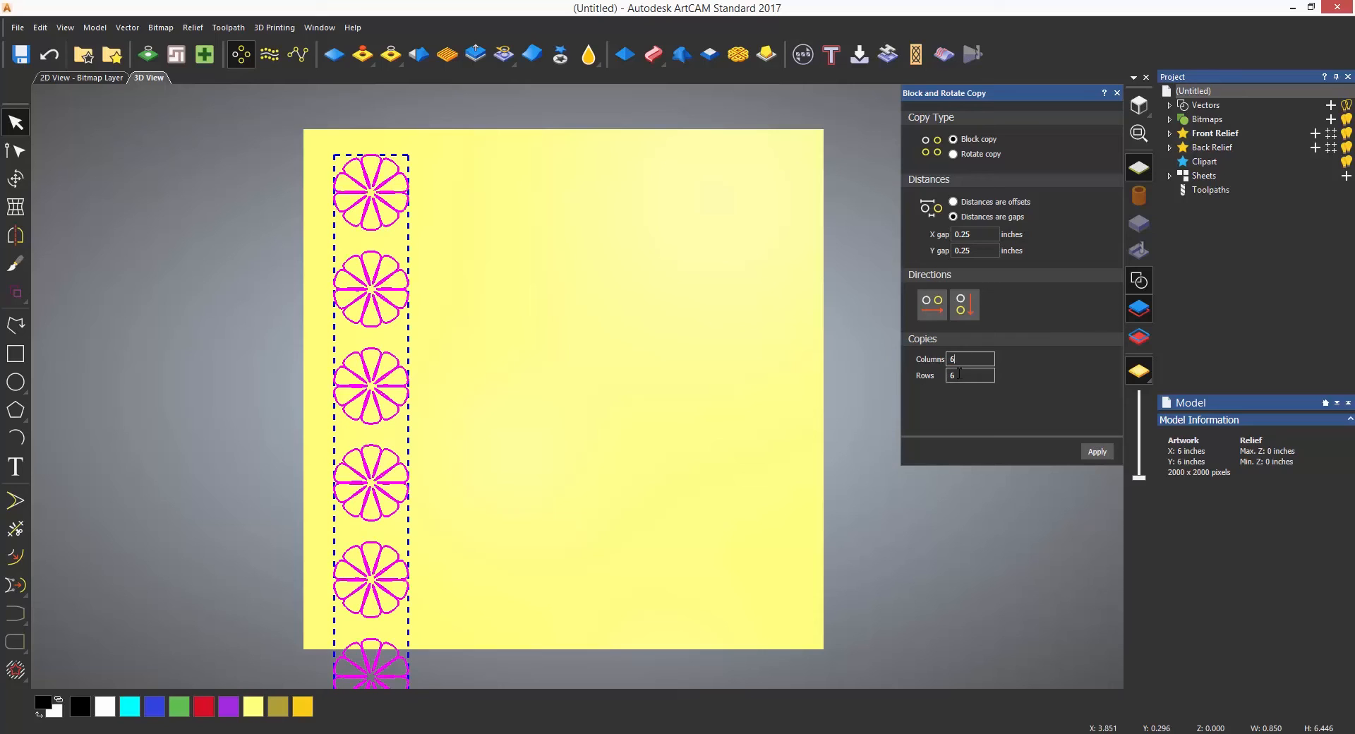
type("1")
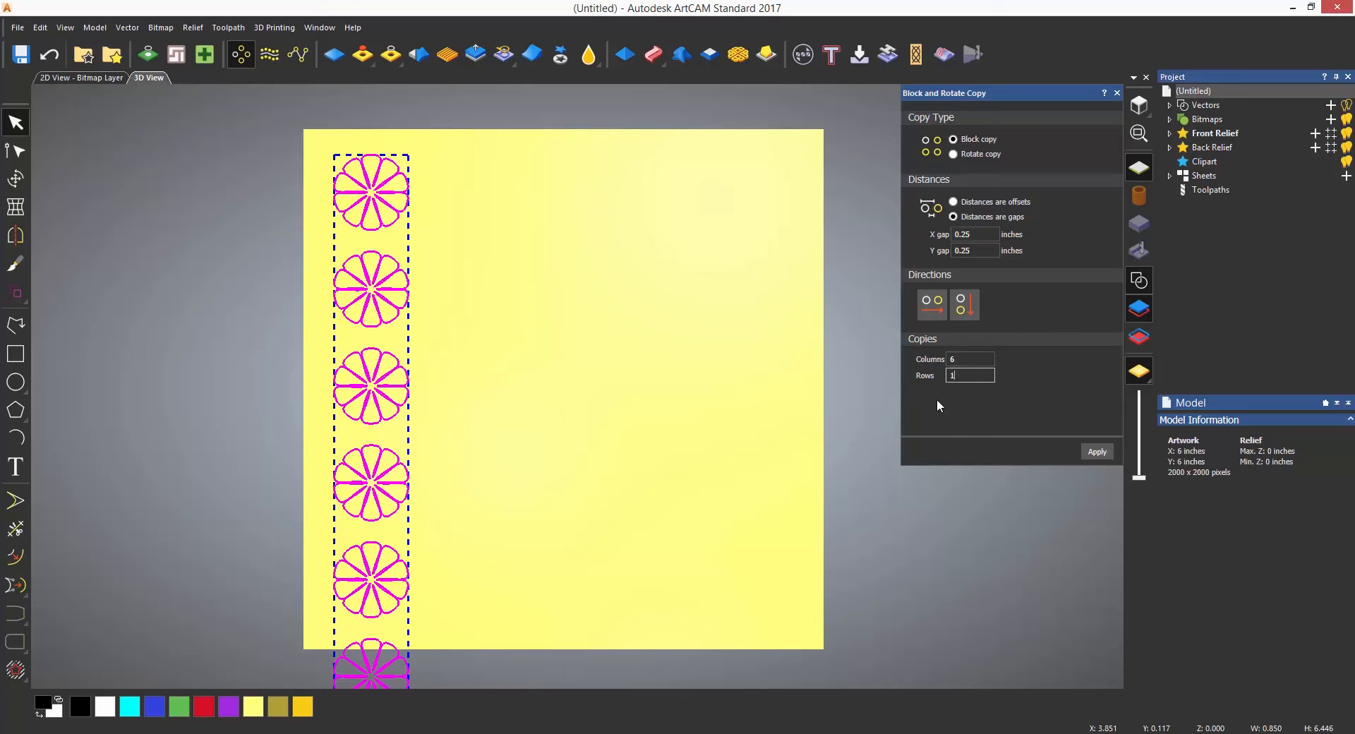
left_click(1096, 452)
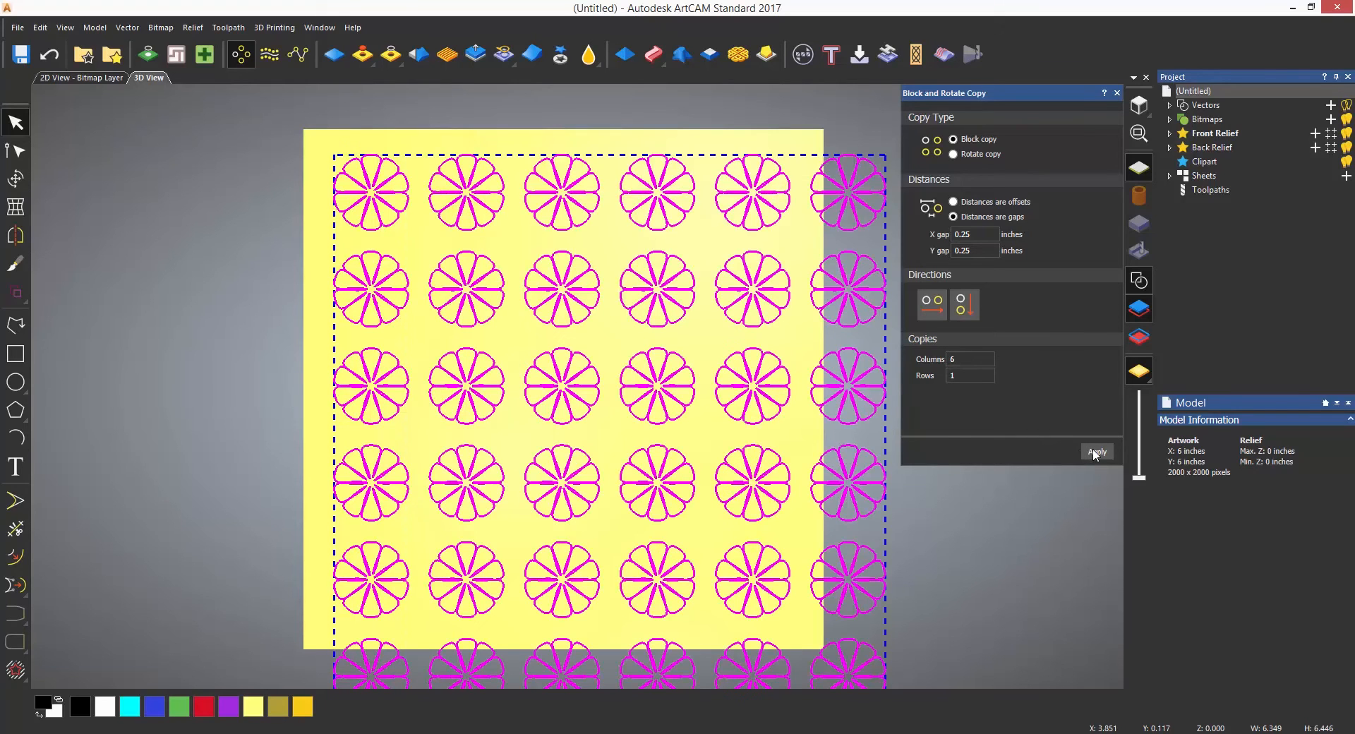
mouse_move(964, 508)
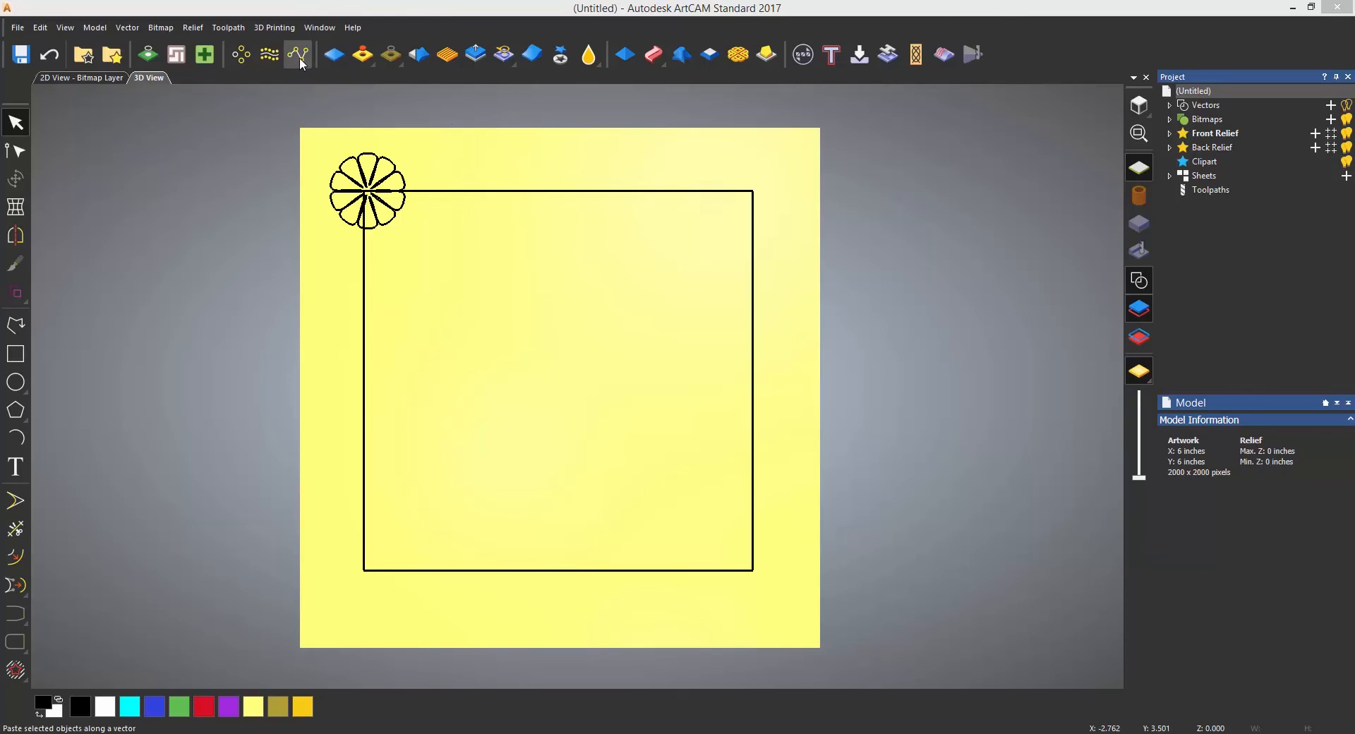
- Start Paste Along a Curve at 3 copies and add the rectangle to the flower selection
left_click(297, 55)
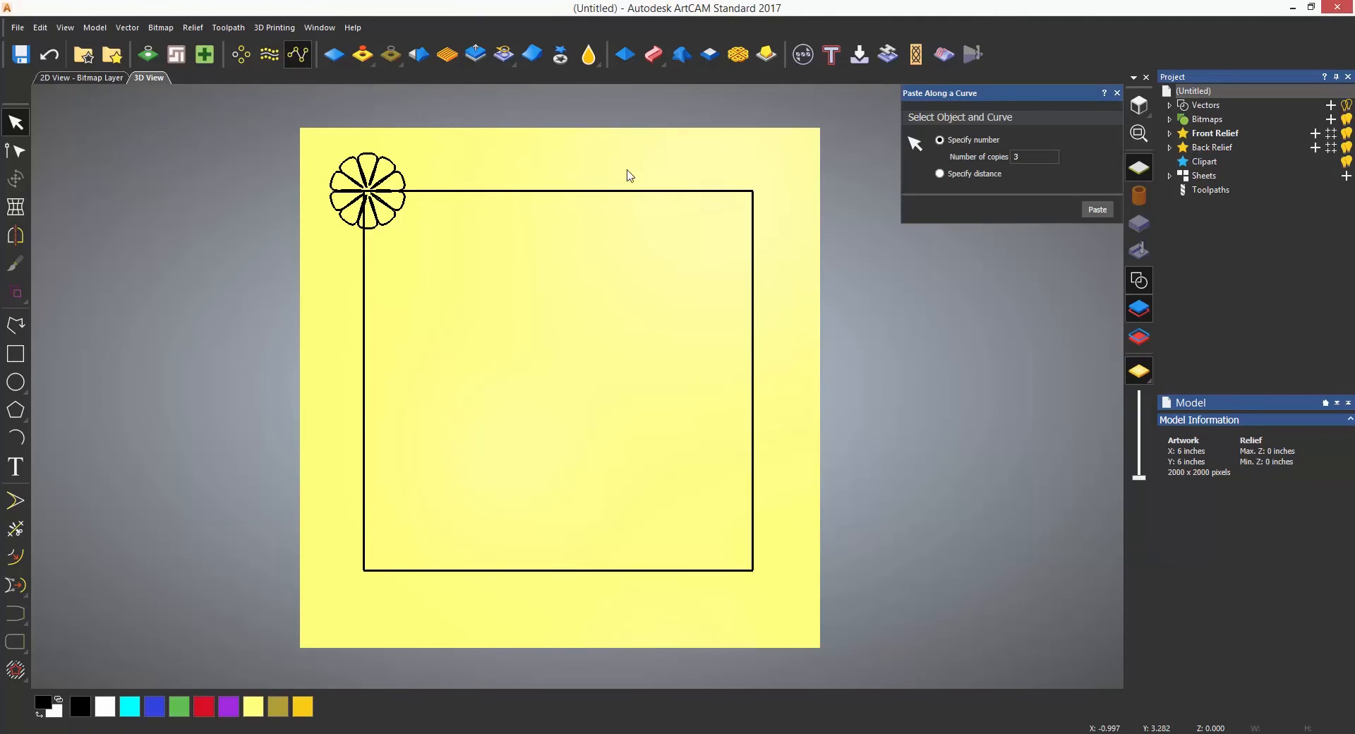
mouse_move(955, 192)
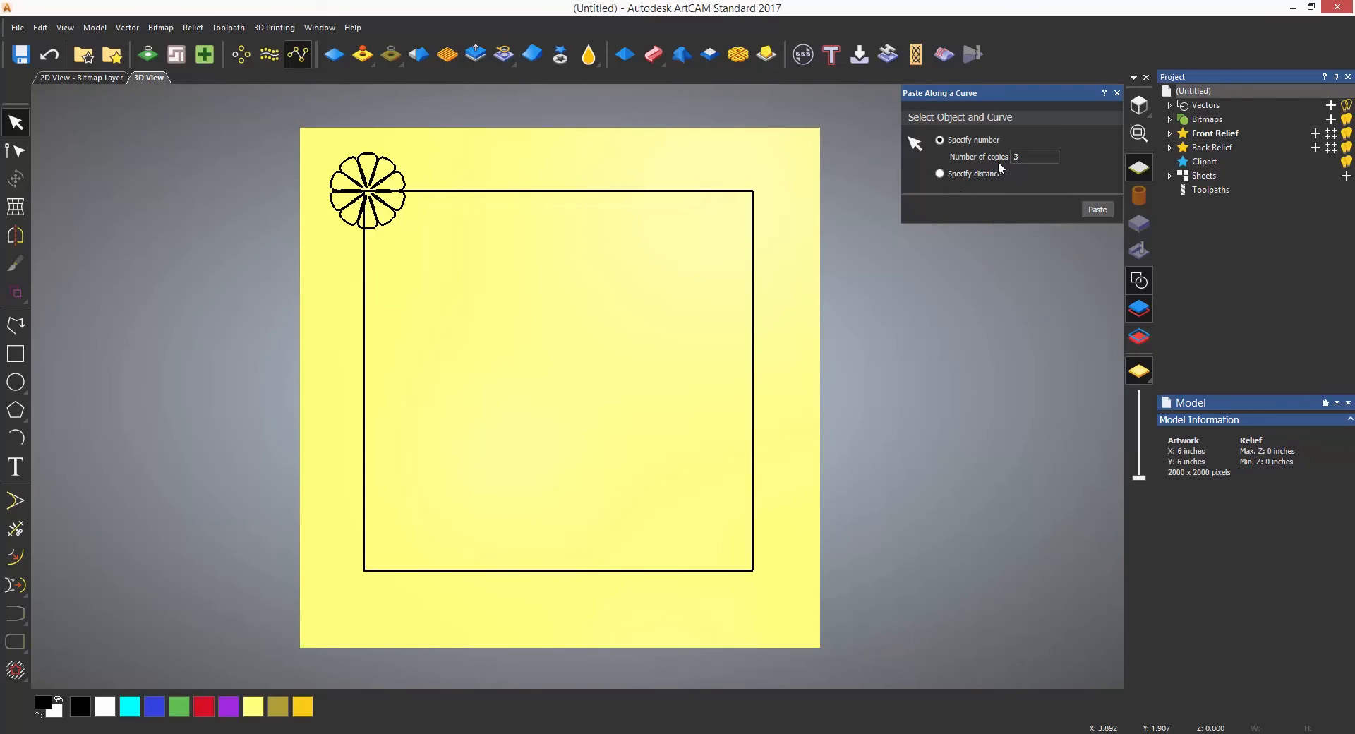
mouse_move(590, 193)
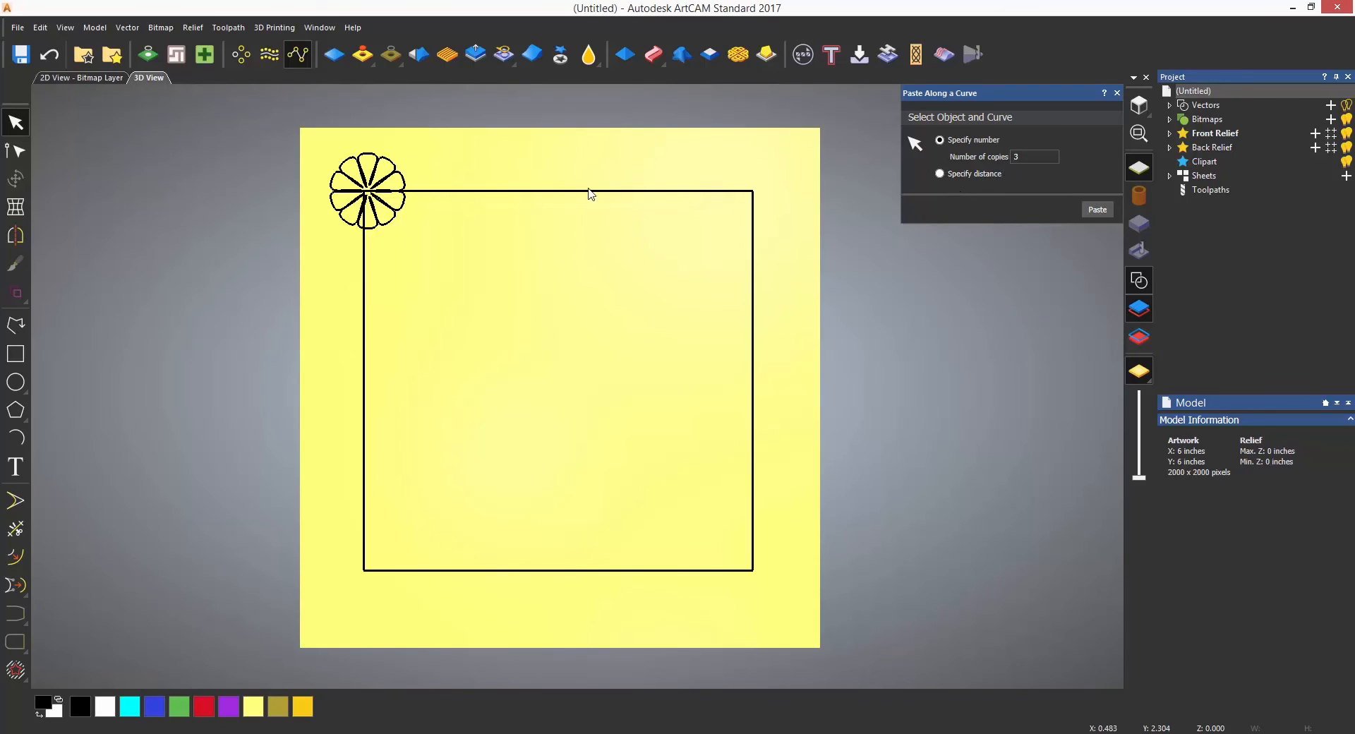
left_click(367, 191)
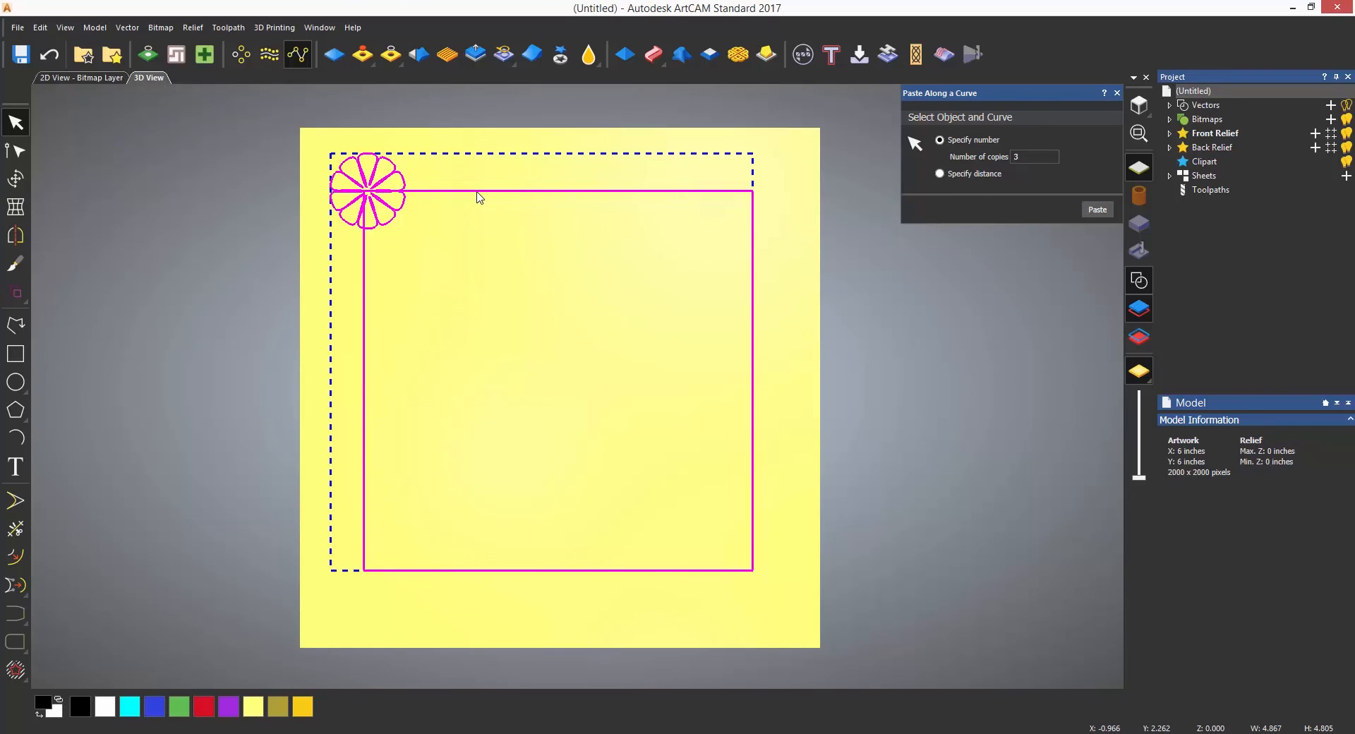
mouse_move(961, 306)
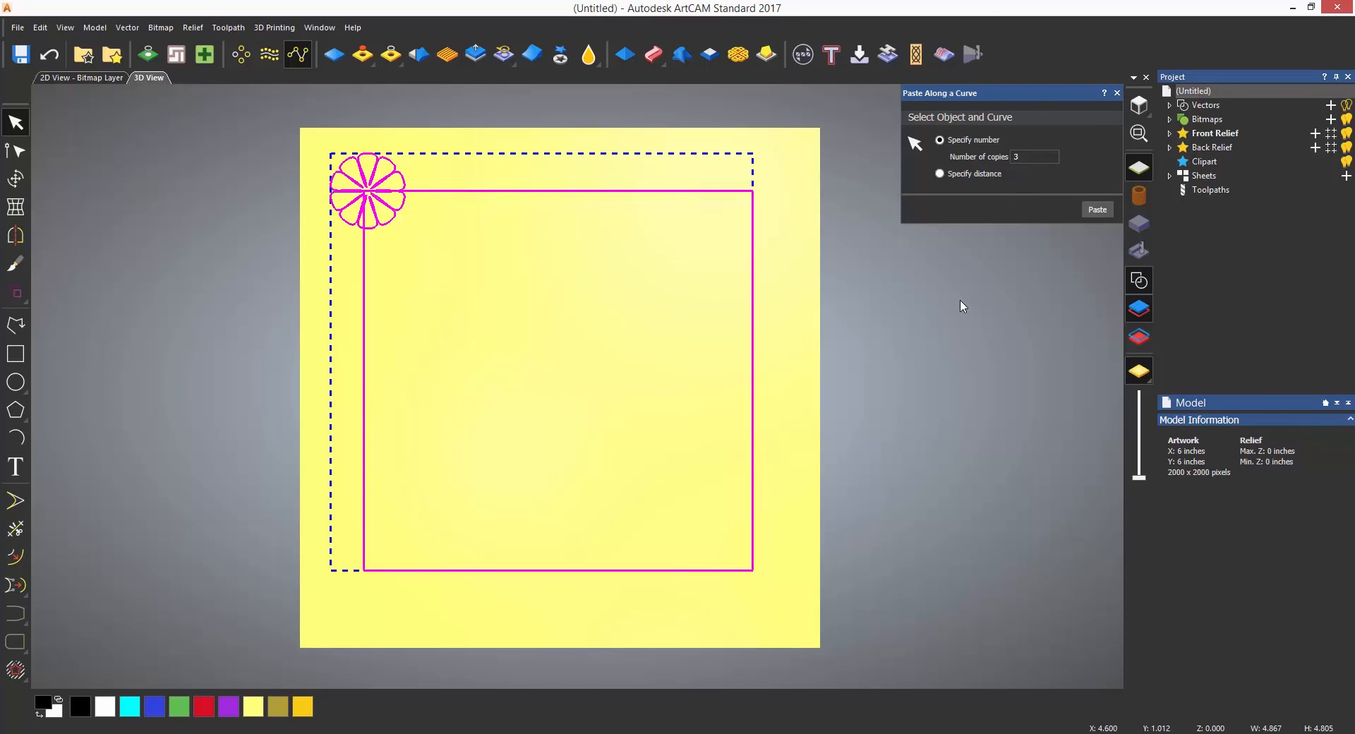
mouse_move(962, 305)
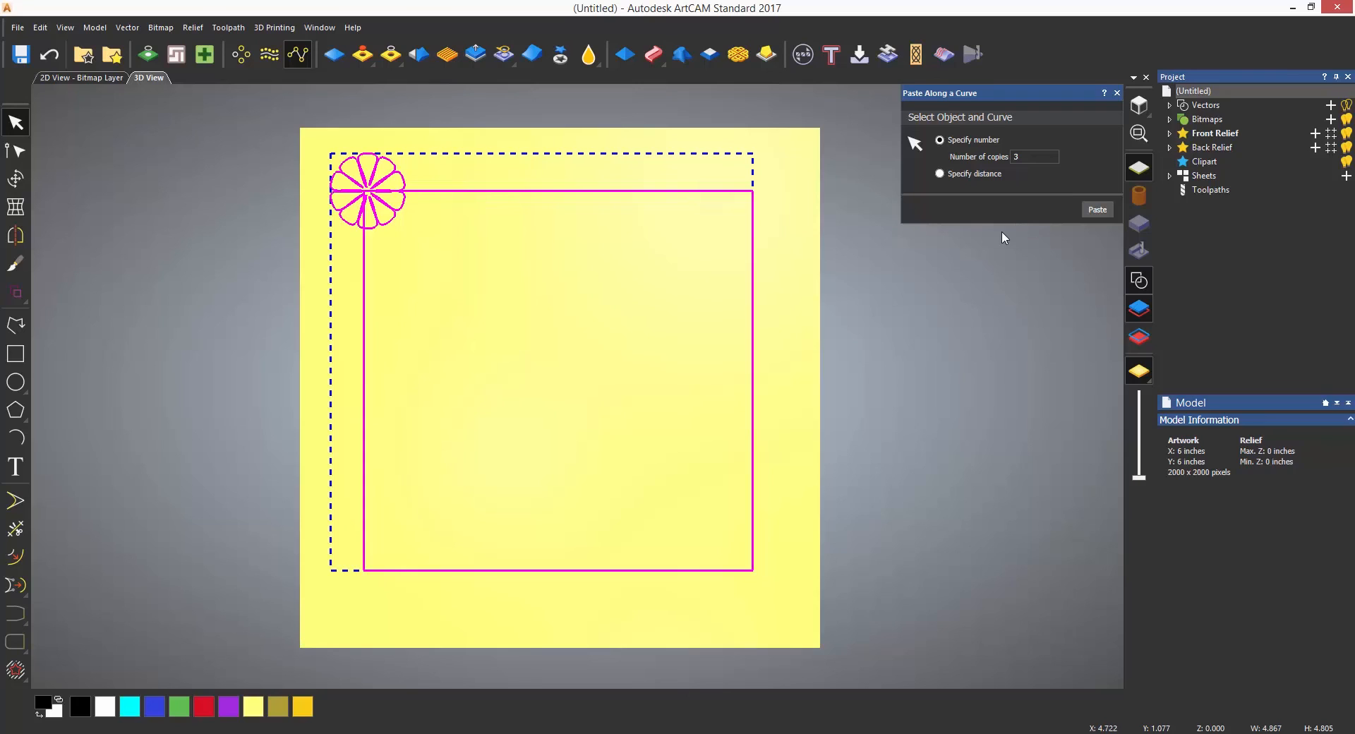
mouse_move(1015, 216)
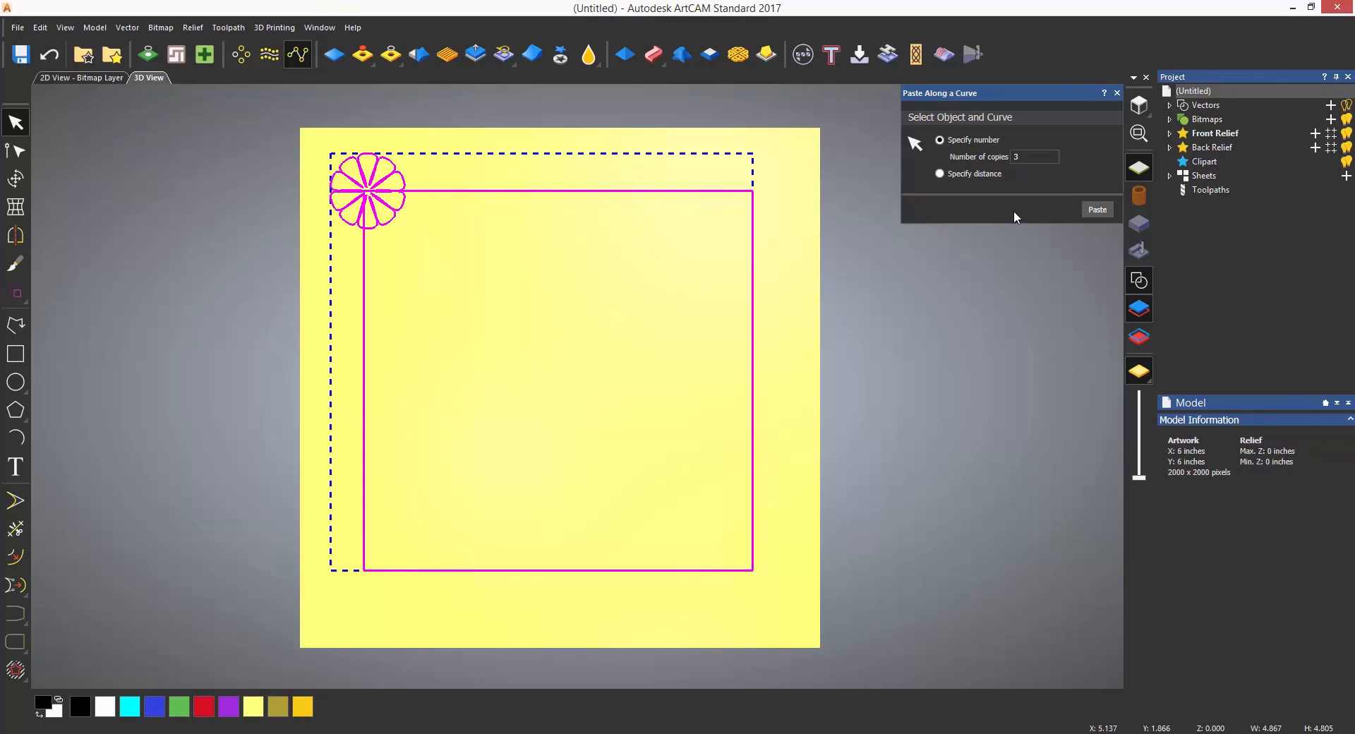
mouse_move(1018, 210)
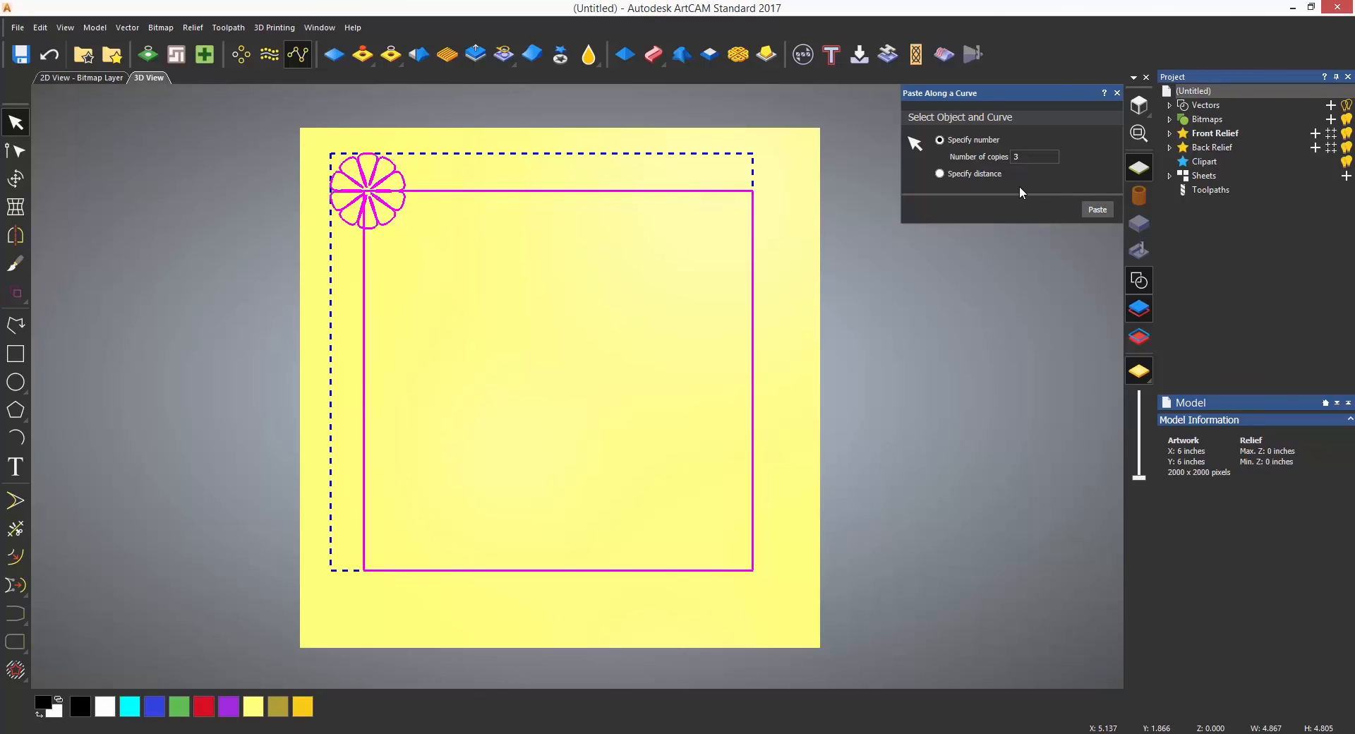
mouse_move(1023, 185)
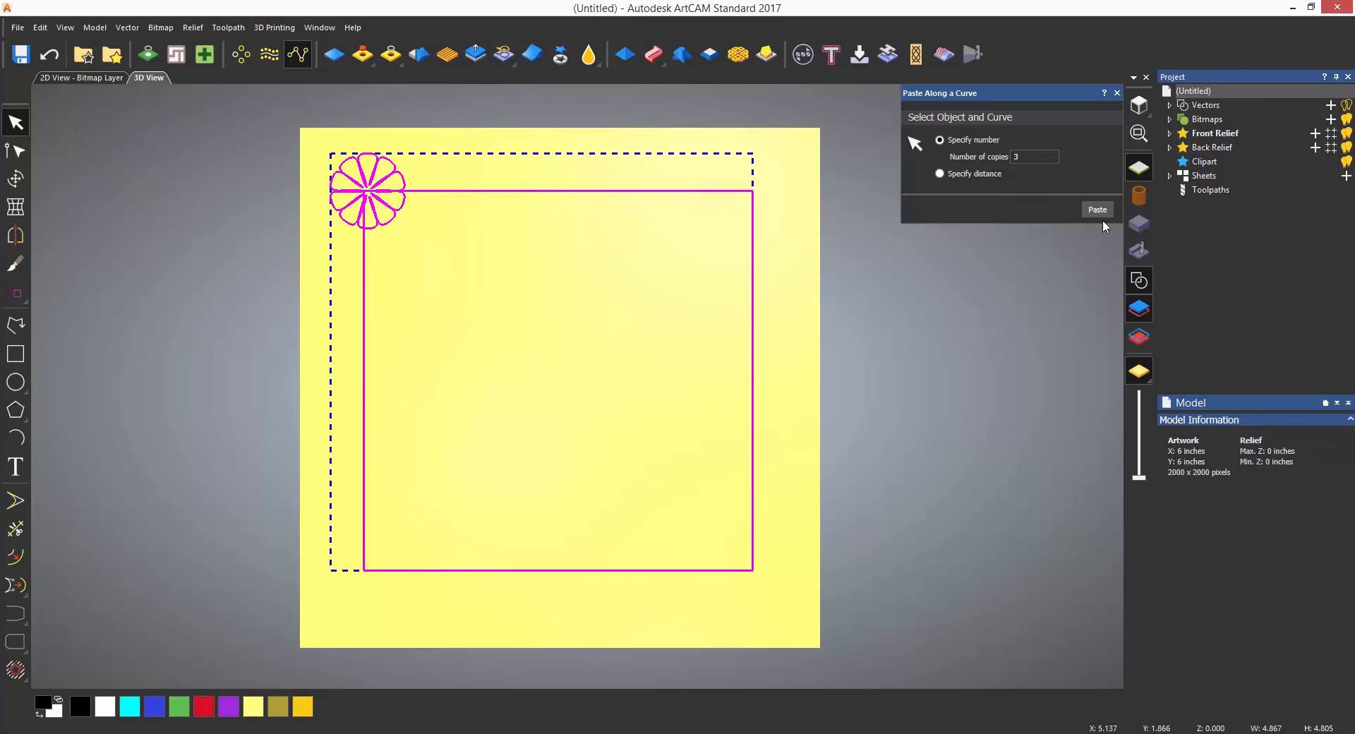
- Trial-paste three flowers along the rectangle, undo it, set 20 copies and deselect
left_click(1096, 210)
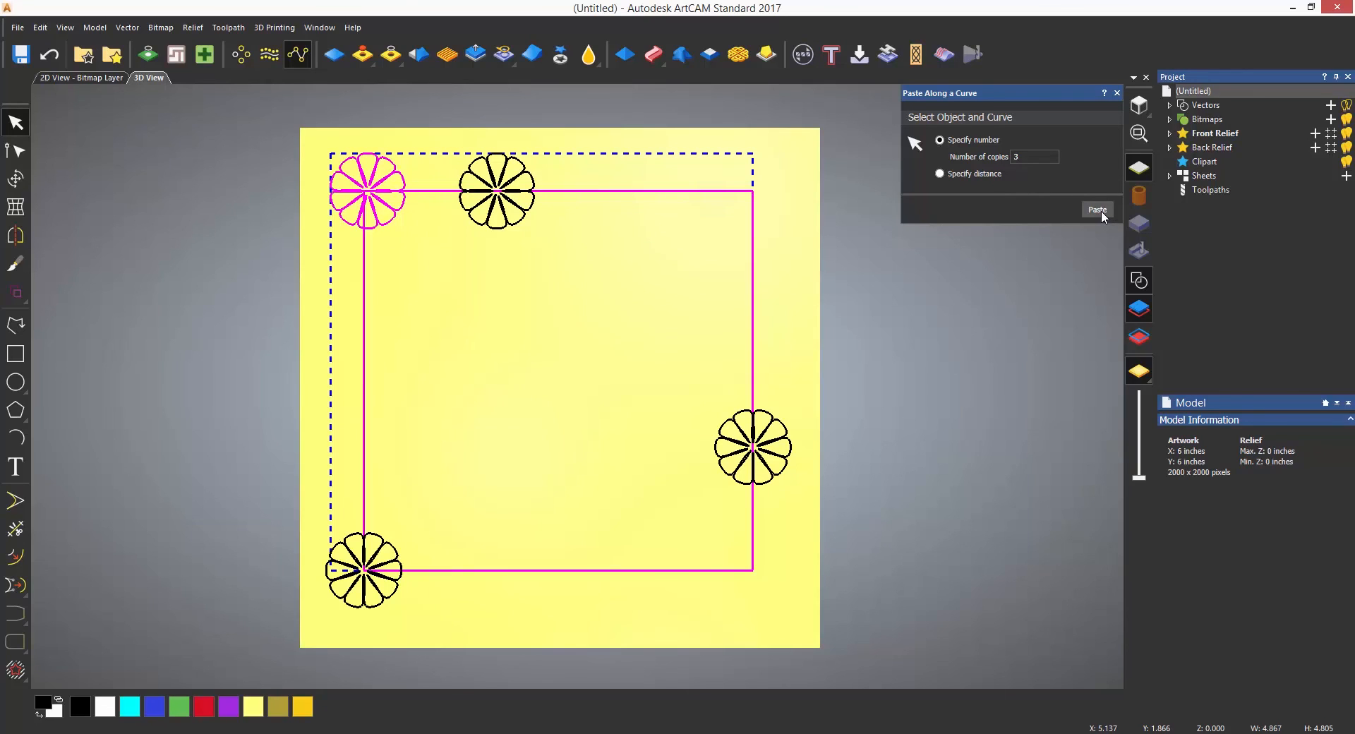
mouse_move(726, 468)
type("20")
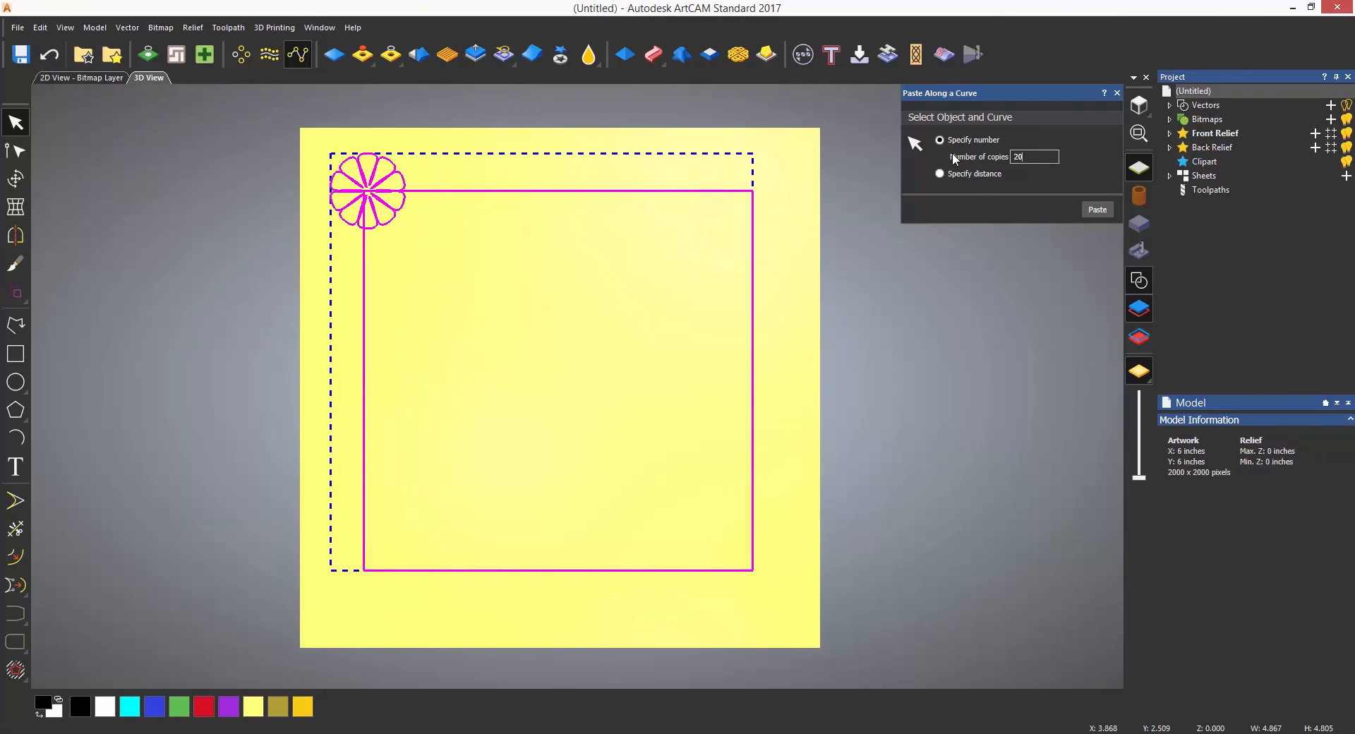
left_click(1096, 209)
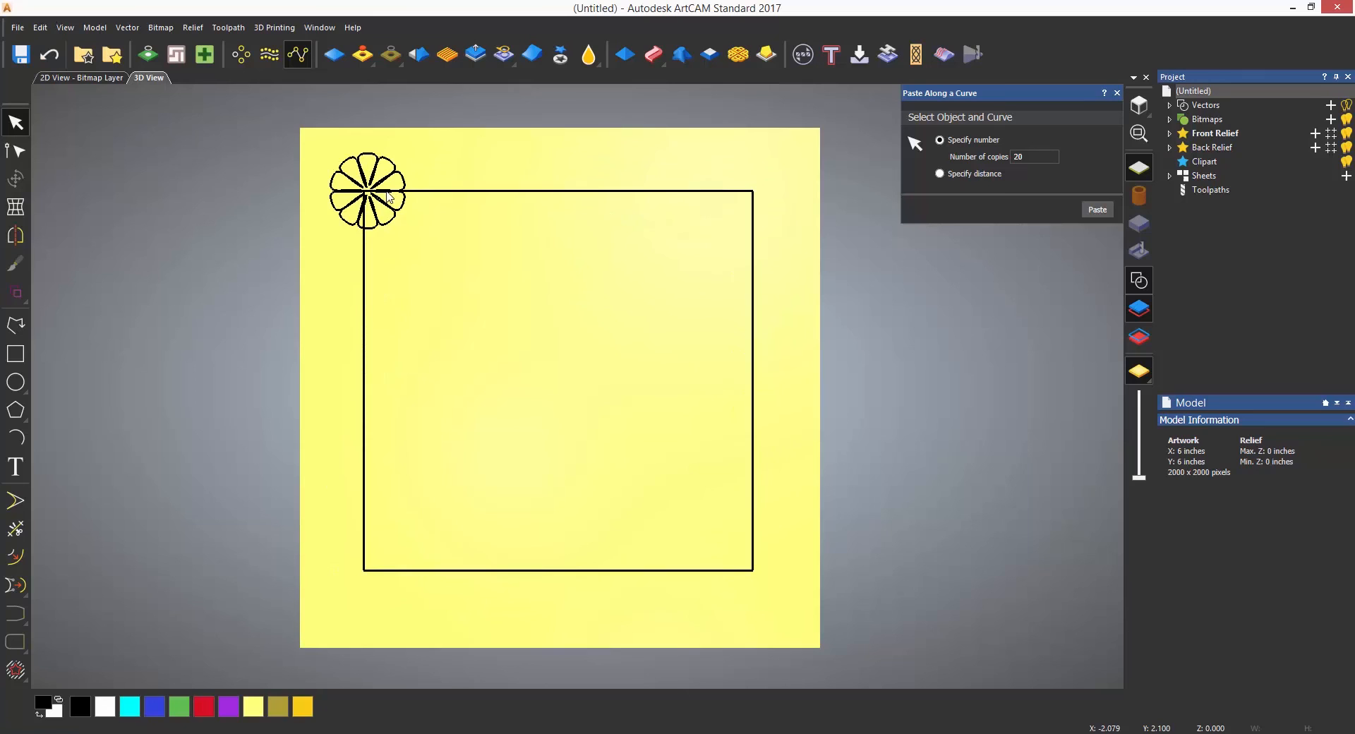
- Paste flower copies along the rectangle border using Specify distance of 1 inch with even spacing
left_click(367, 191)
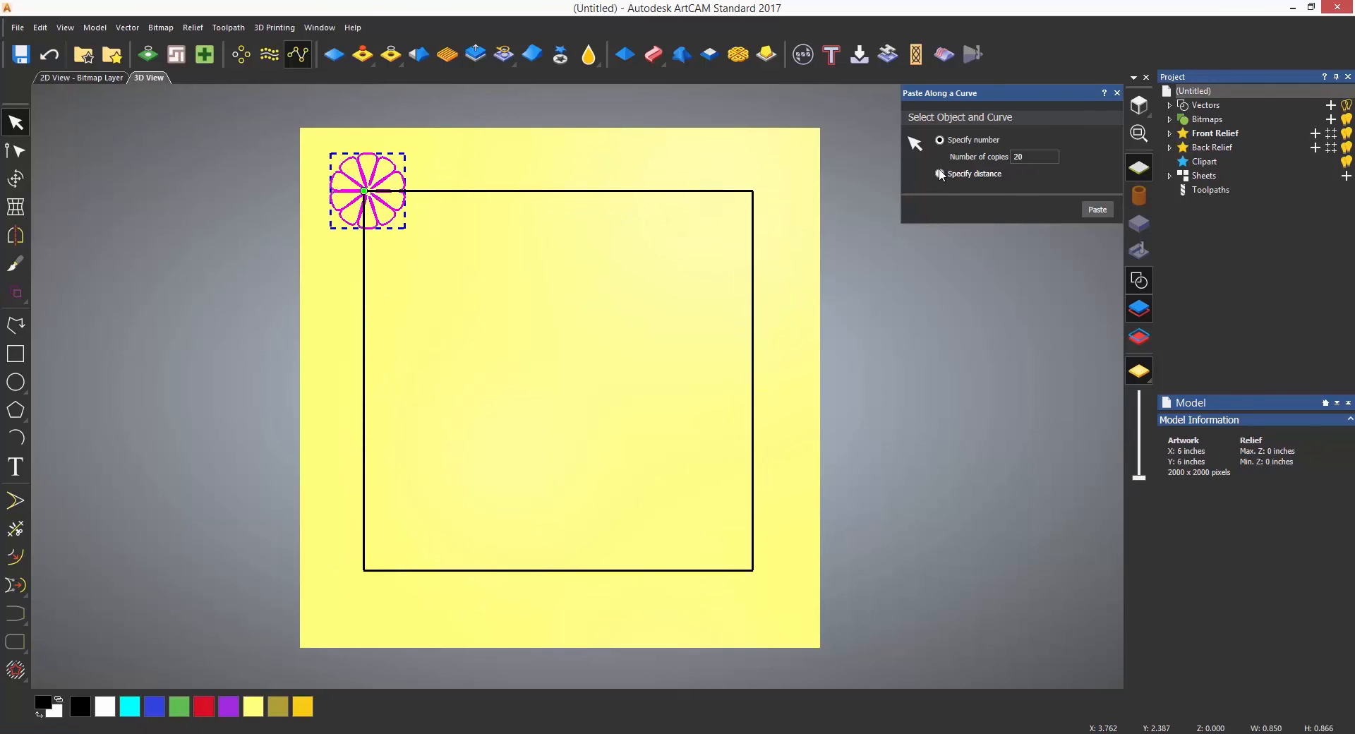
left_click(940, 174)
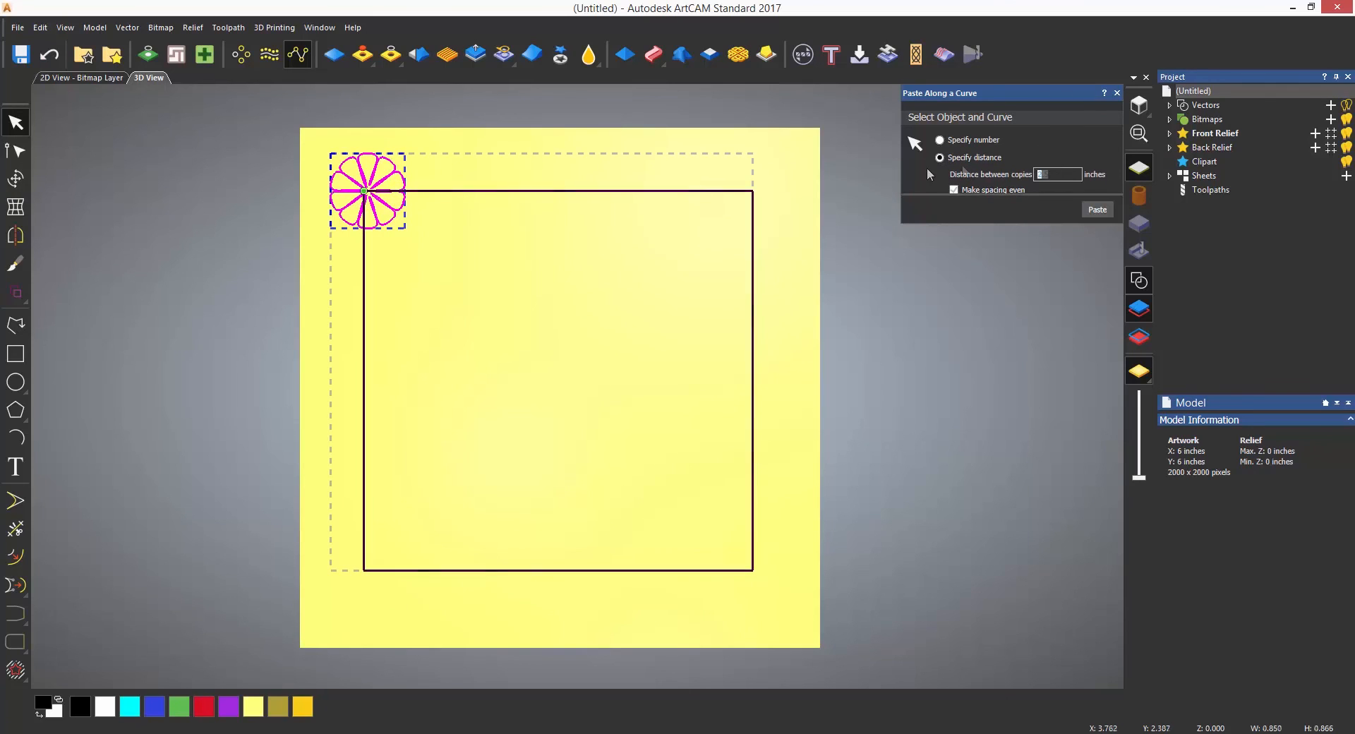
left_click(1097, 209)
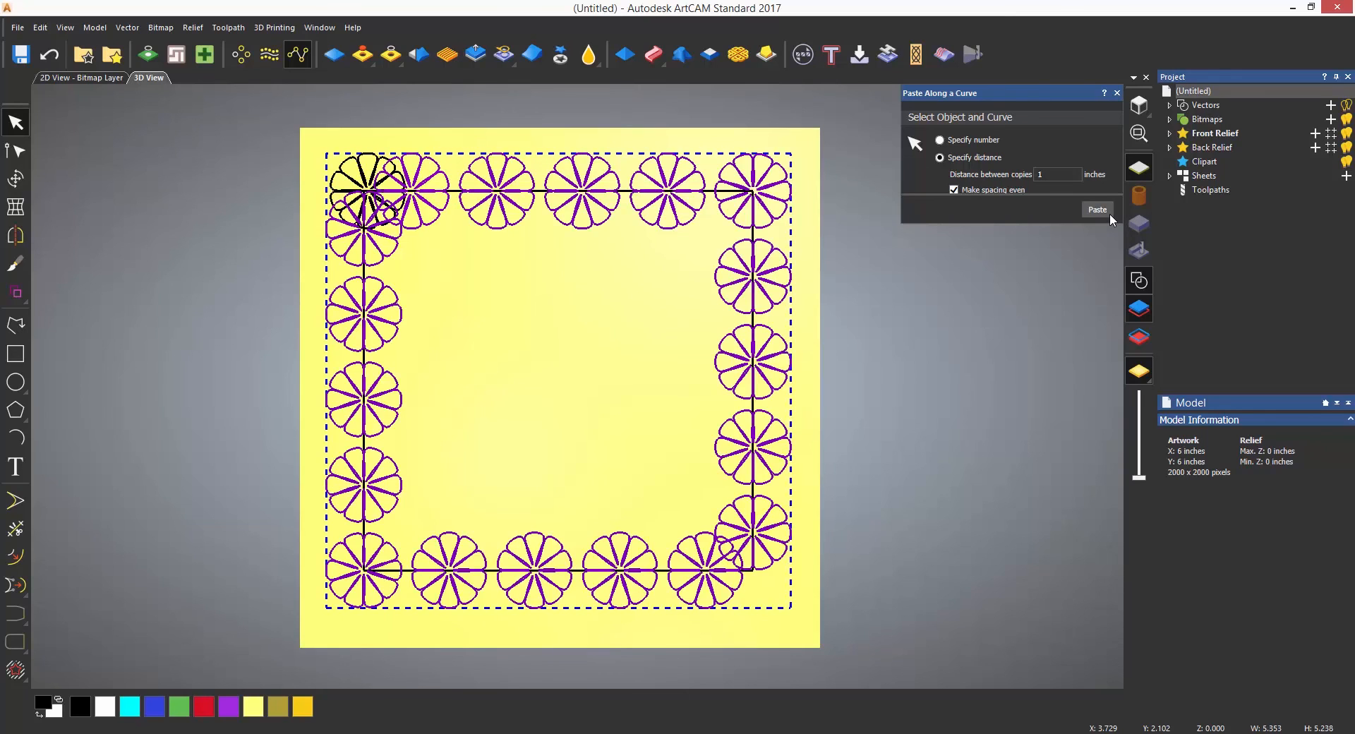